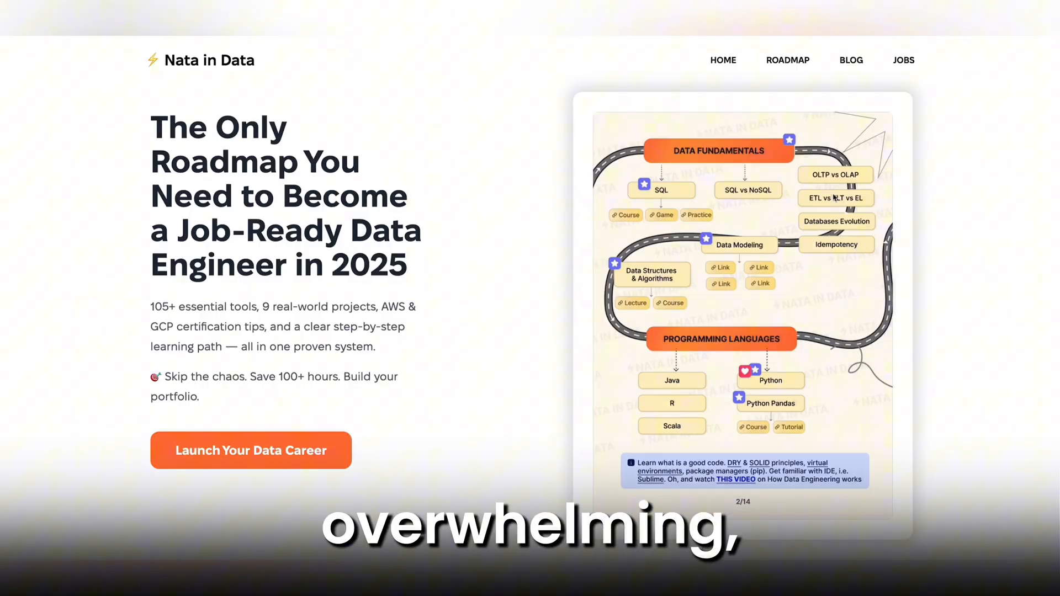
- Leave the BigQuery query editor and bring up Airbyte's Google Search Console connector page
scroll(down, 3)
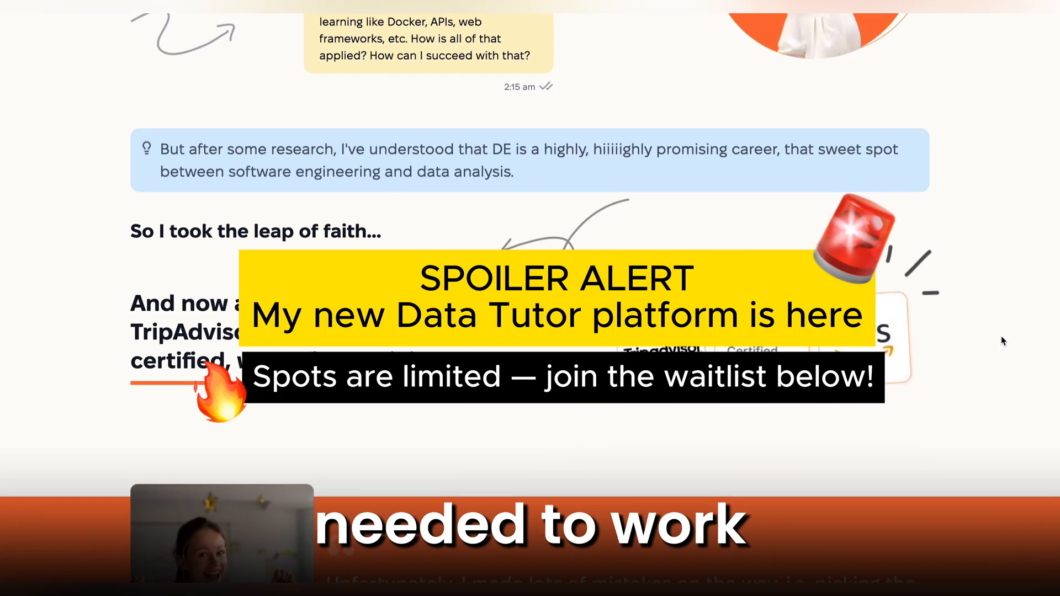
scroll(down, 3)
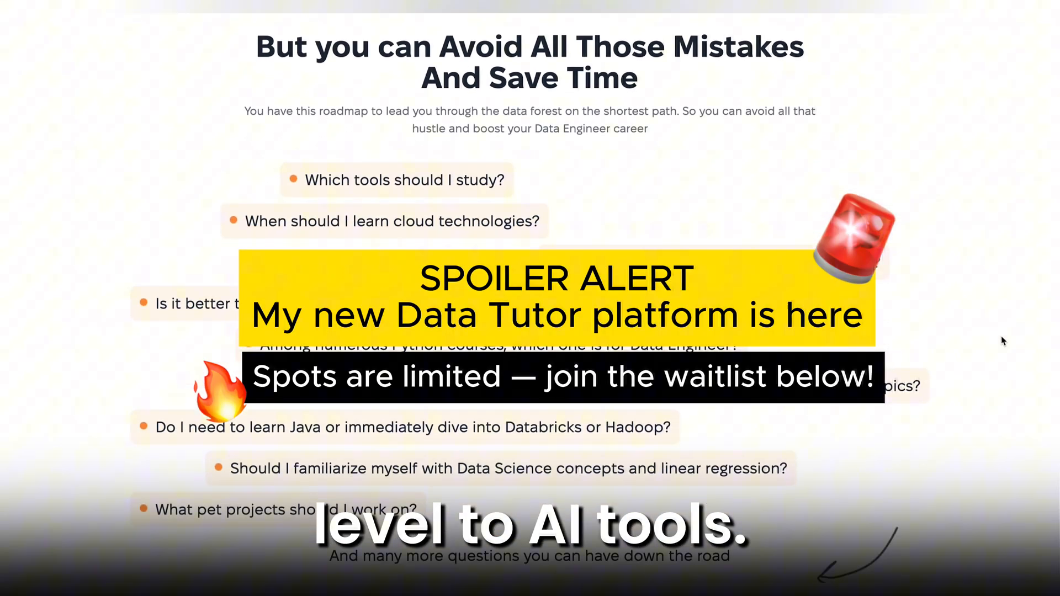
scroll(down, 3)
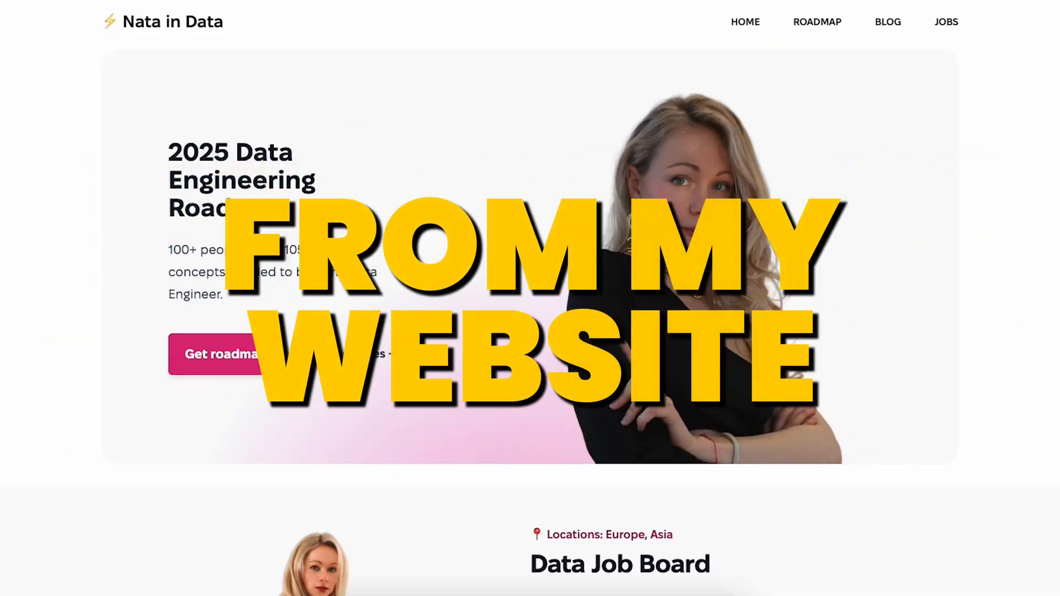
scroll(down, 3)
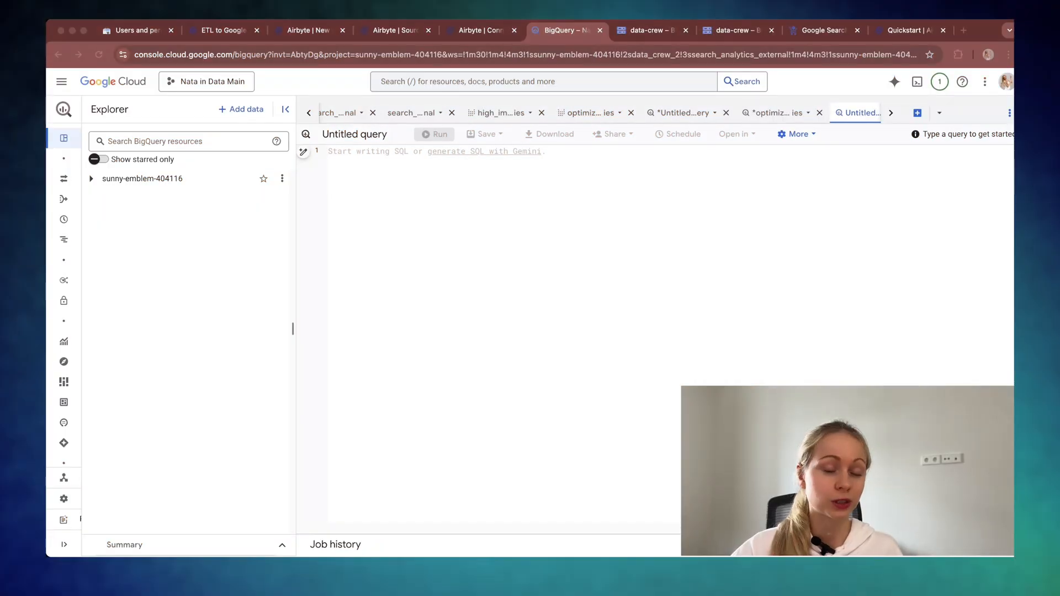
click(59, 55)
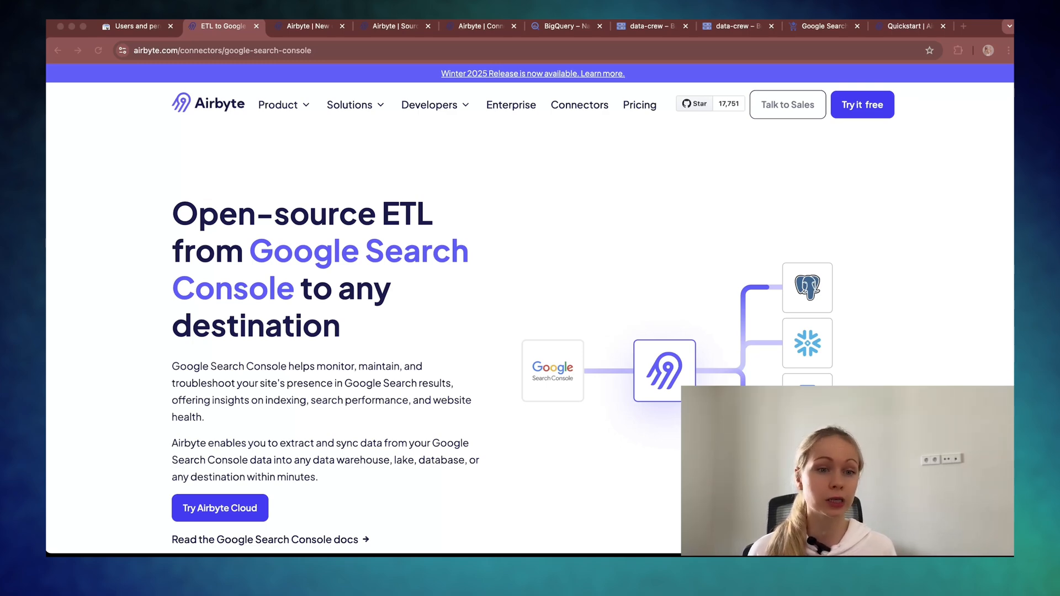
- Browse Airbyte's connector catalog, then scroll the Quickstart docs to Part 1: Install abctl
click(579, 105)
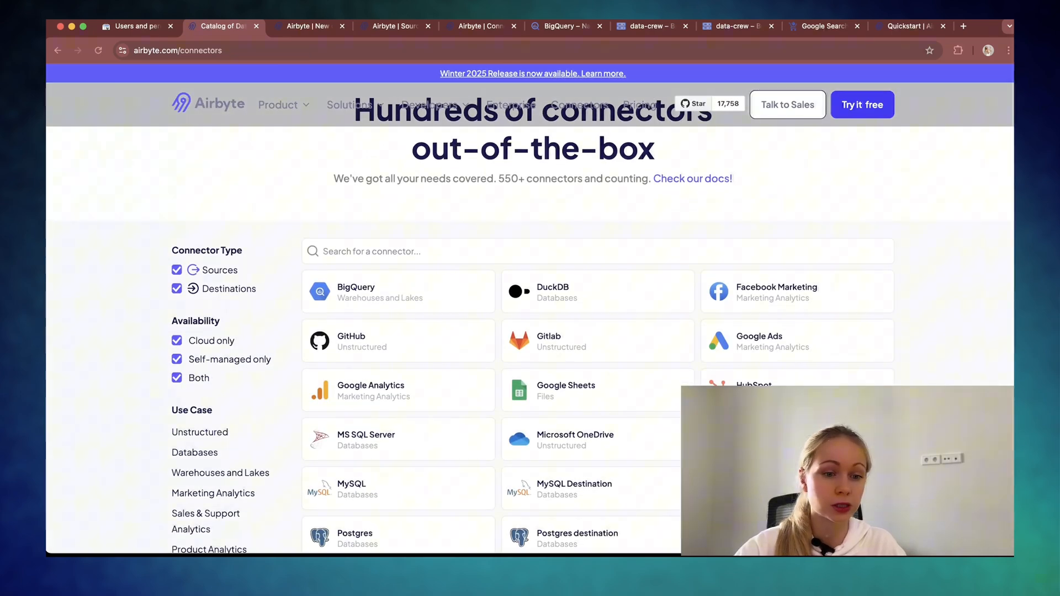
text(searc)
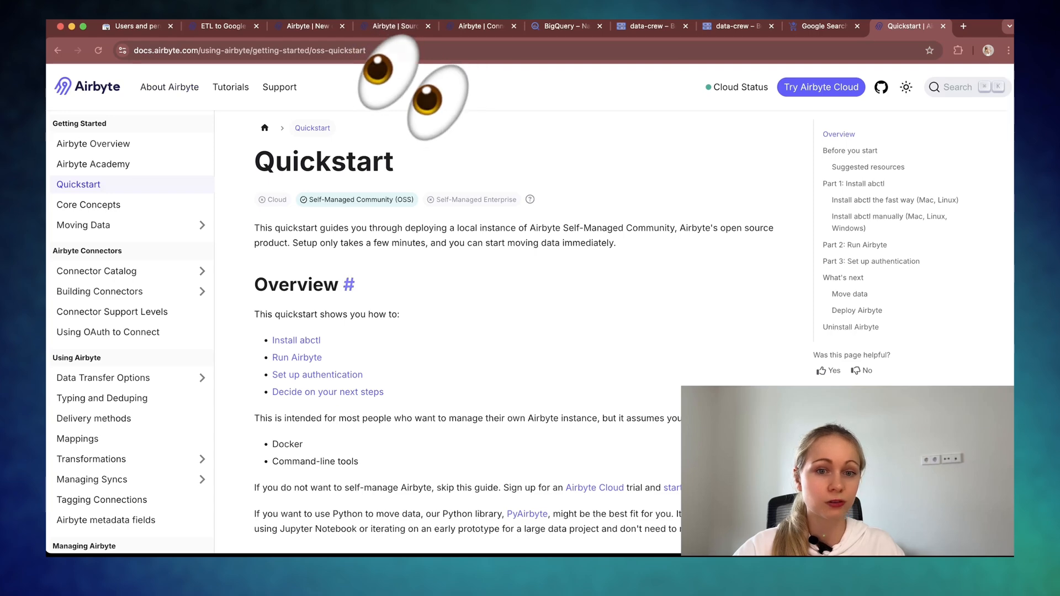
scroll(down, 3)
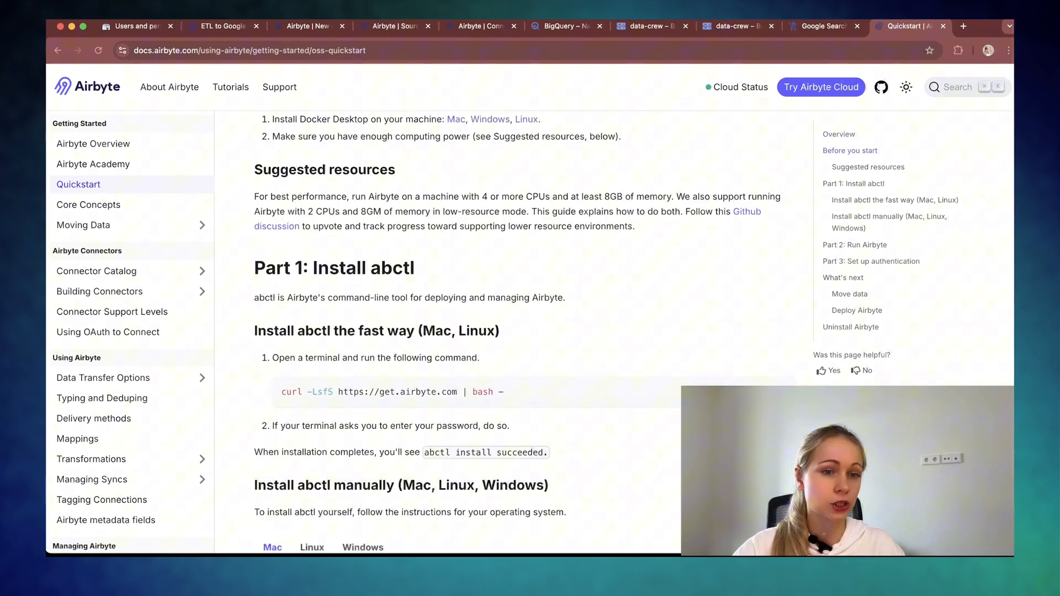
scroll(down, 3)
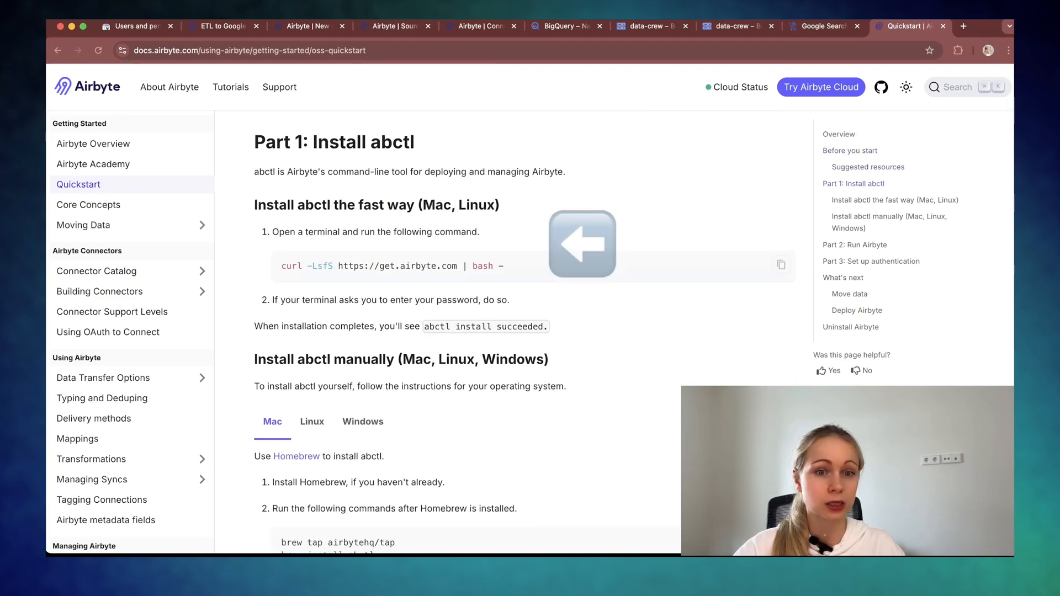
scroll(down, 3)
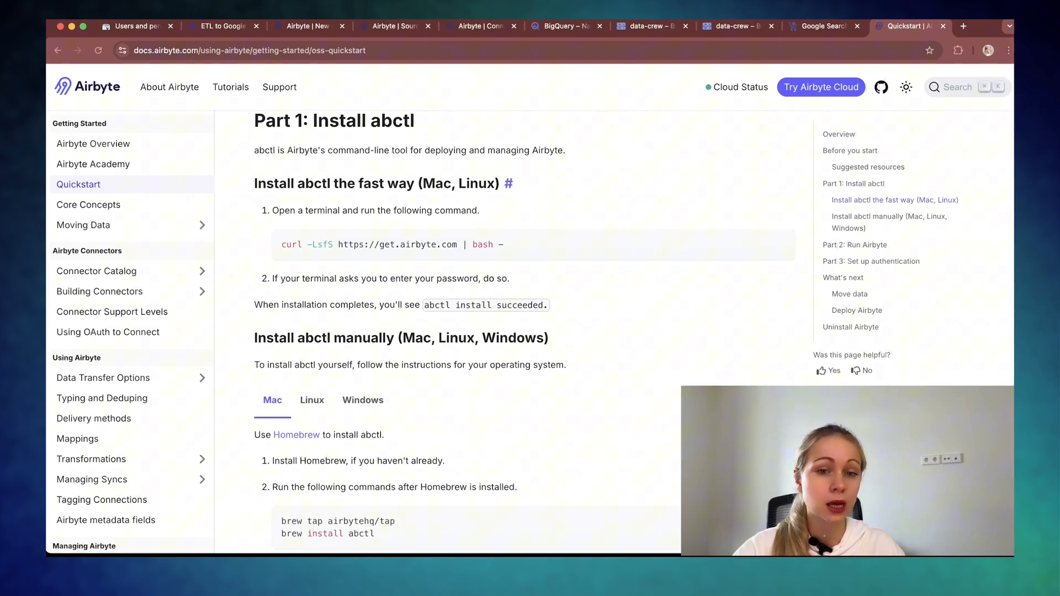
scroll(down, 3)
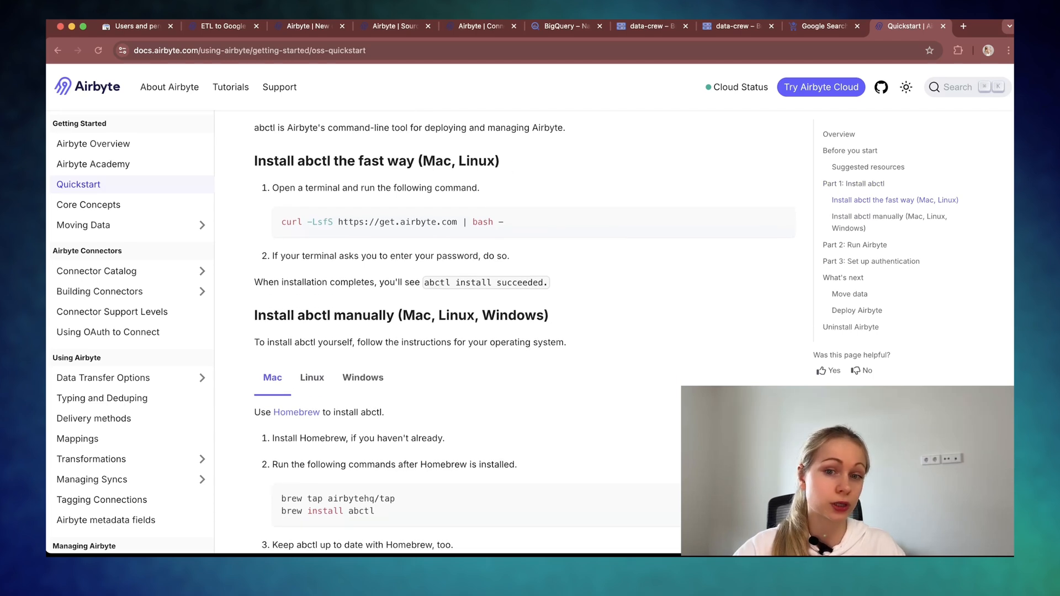
- In the local Airbyte workspace, view Sources, a new Google Search Console source, then the new-destination catalog
click(395, 25)
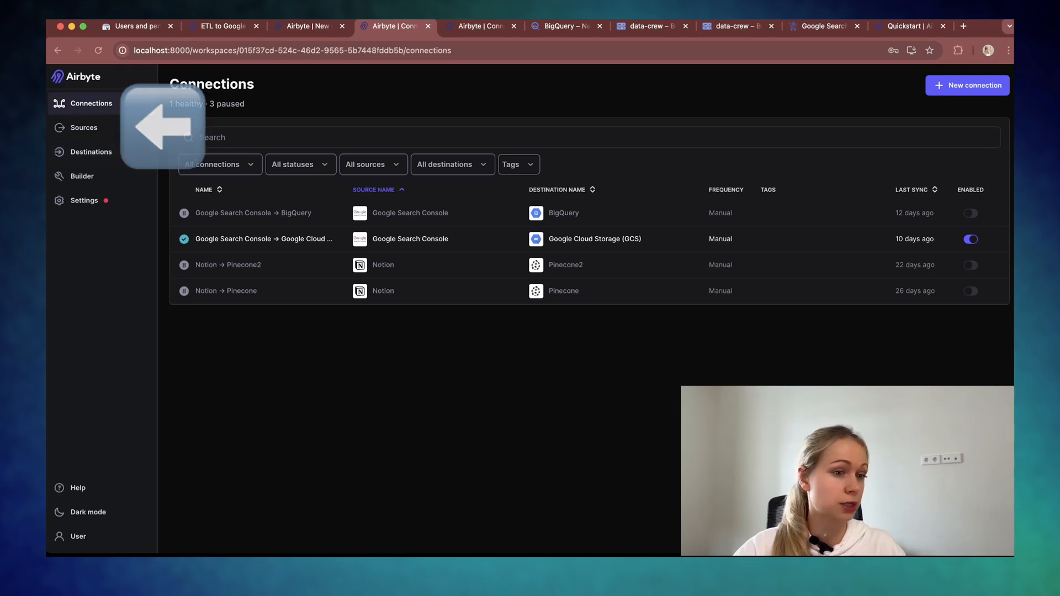
click(84, 127)
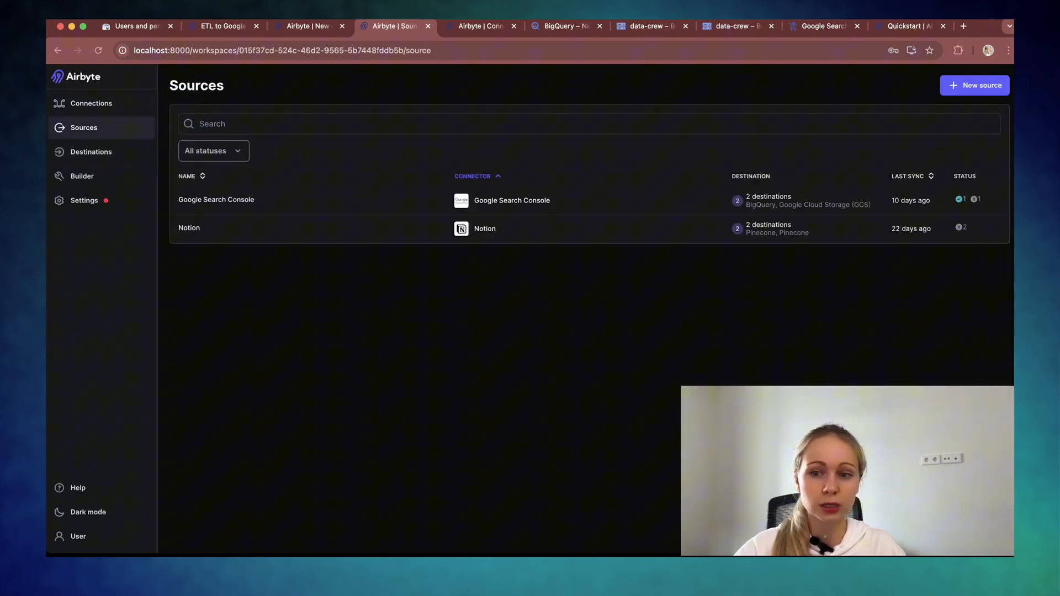
click(216, 200)
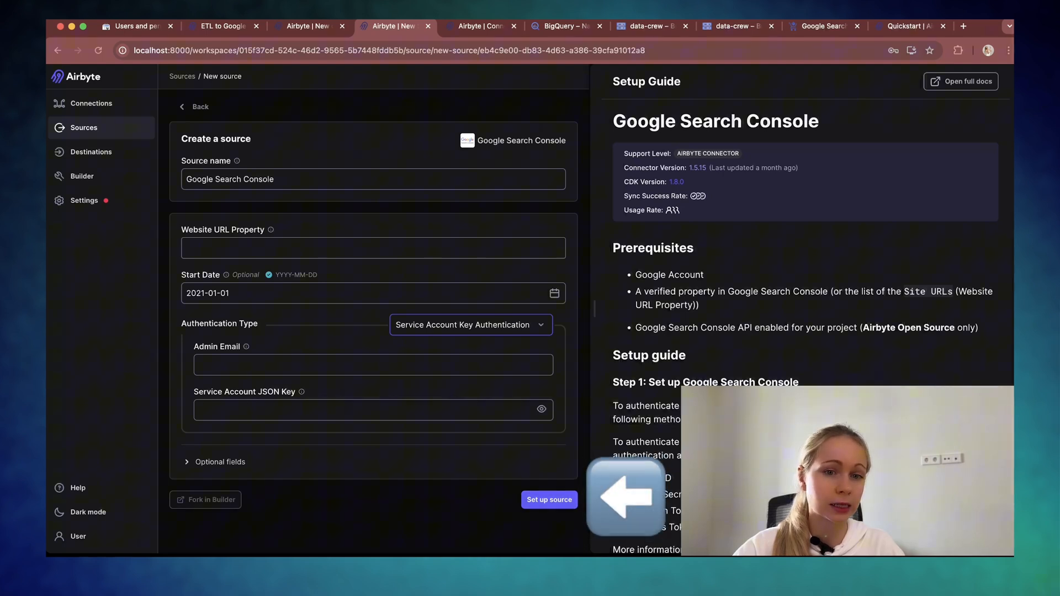
click(92, 152)
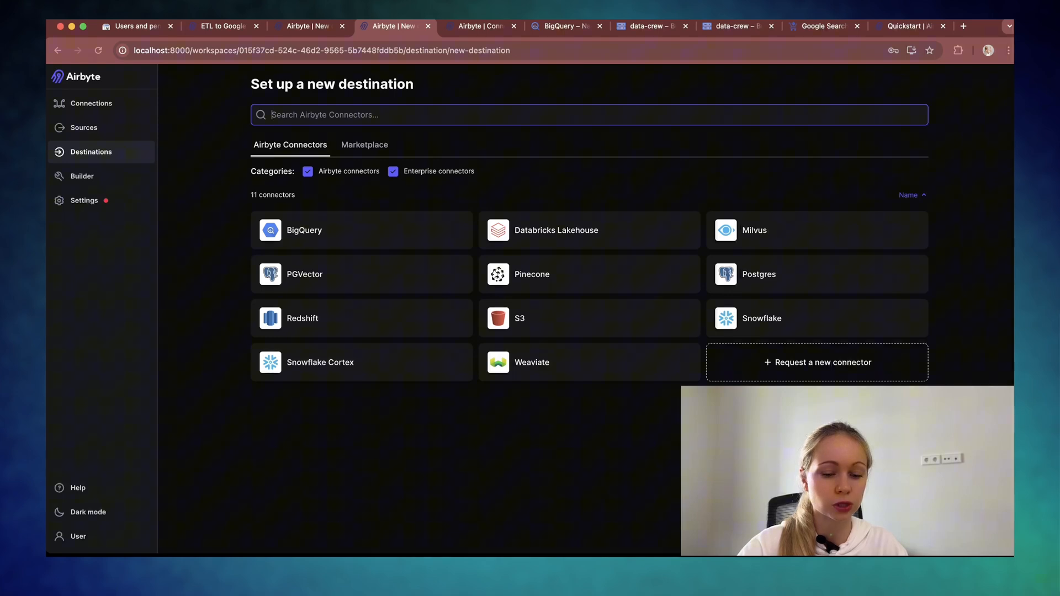
- Pick Google Cloud Storage as destination, check the GCS buckets, and continue to stream selection
text(cloud)
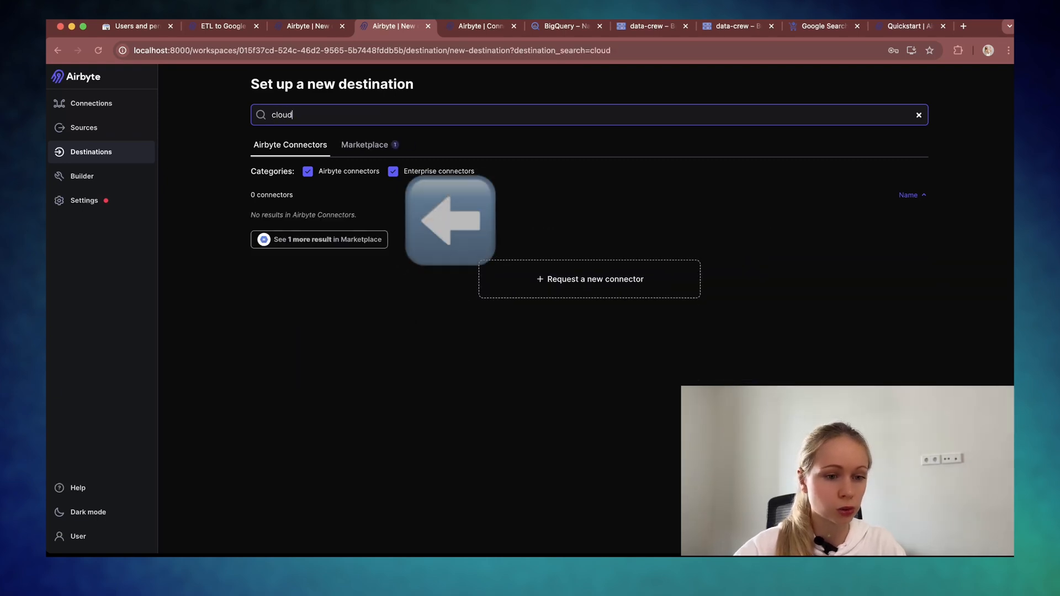
click(318, 239)
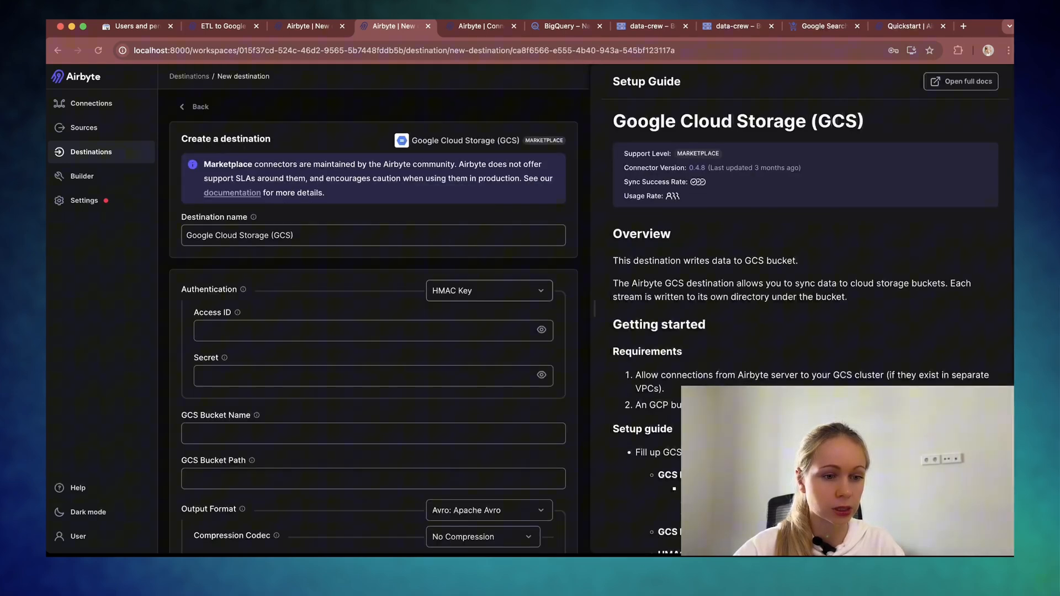
scroll(down, 3)
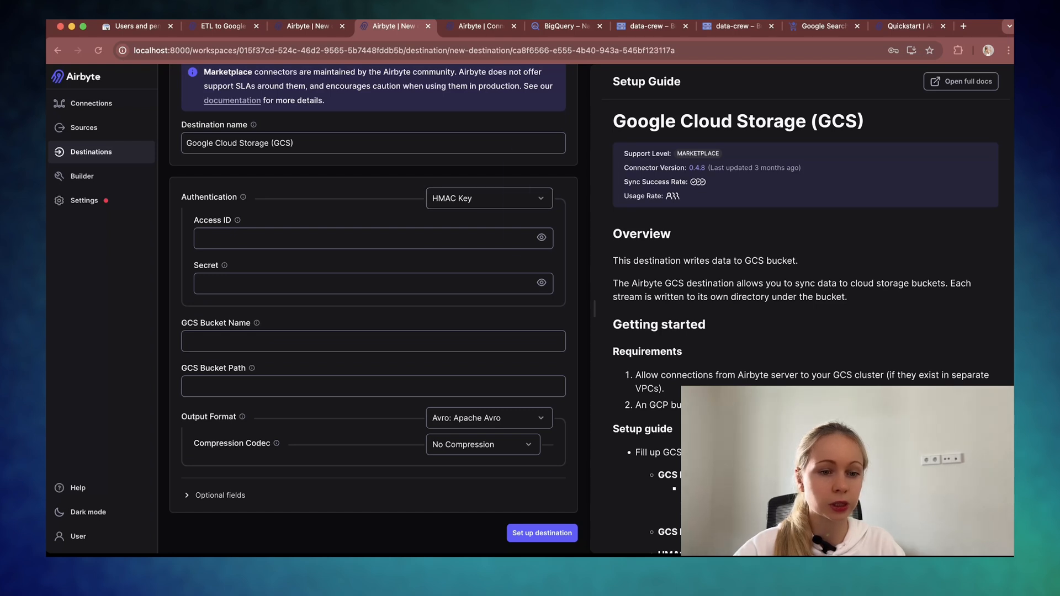
click(652, 26)
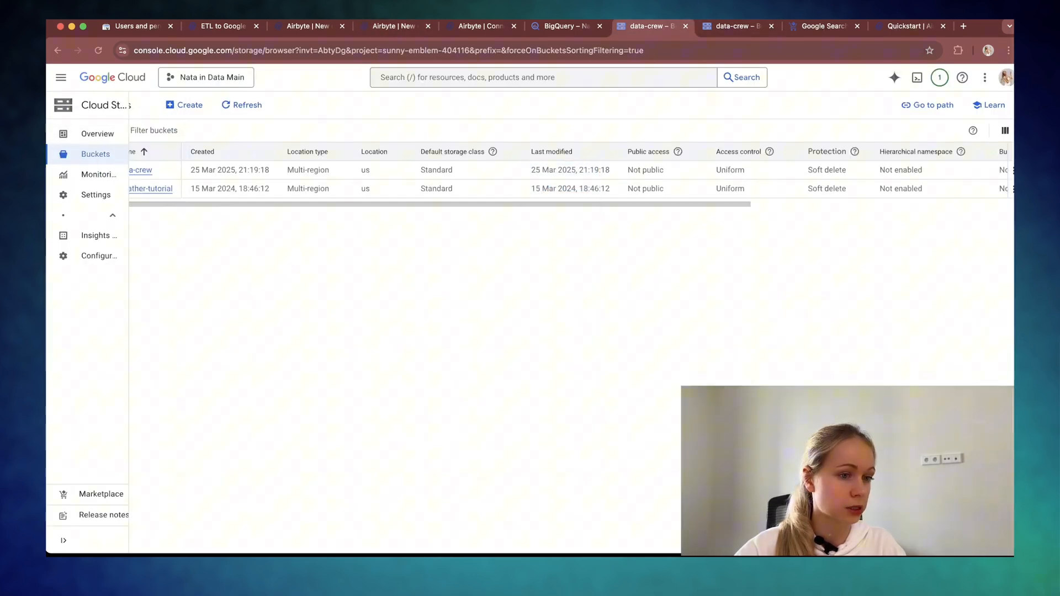
click(95, 194)
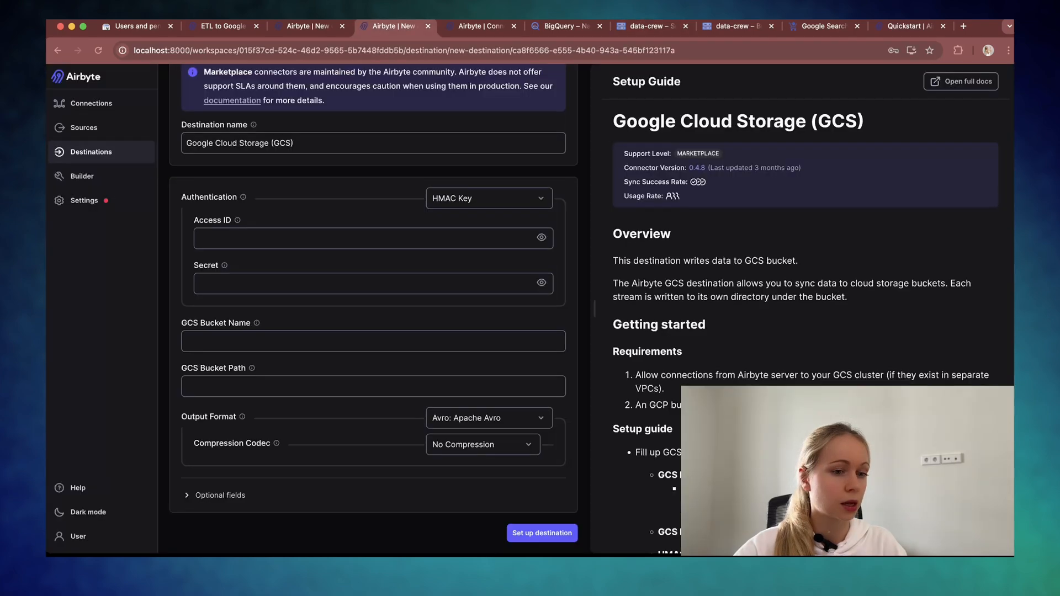
click(372, 341)
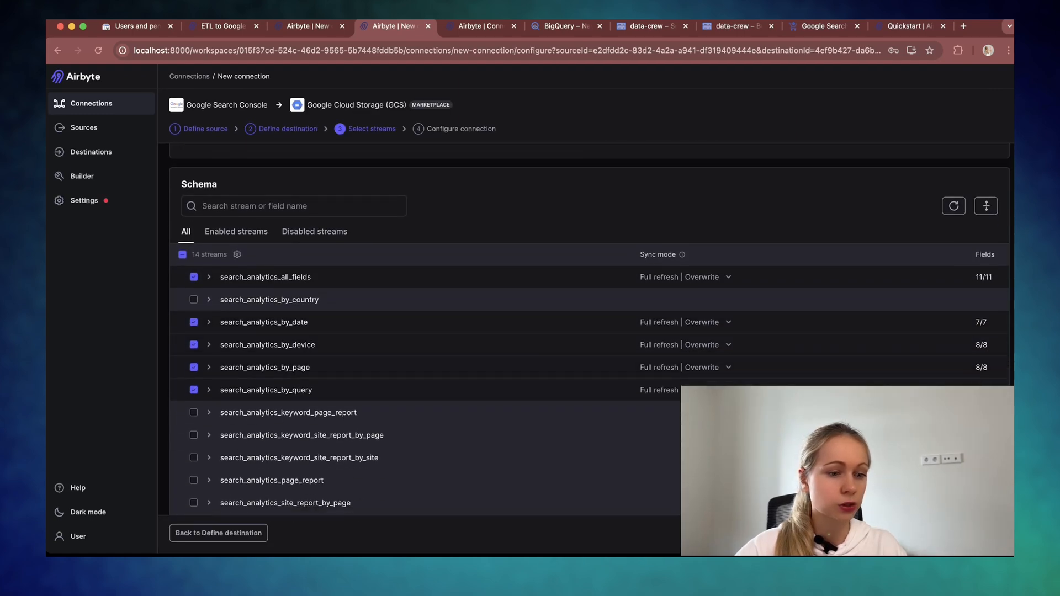
- Enable all 14 streams, then leave discarding the connection and view the existing GSC → GCS sync
click(182, 254)
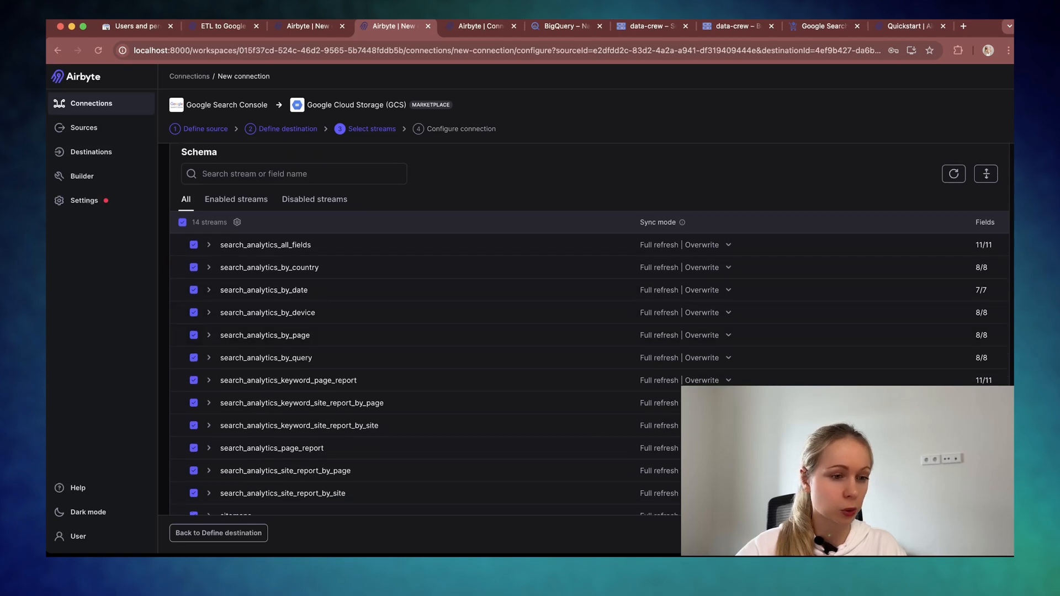
click(209, 258)
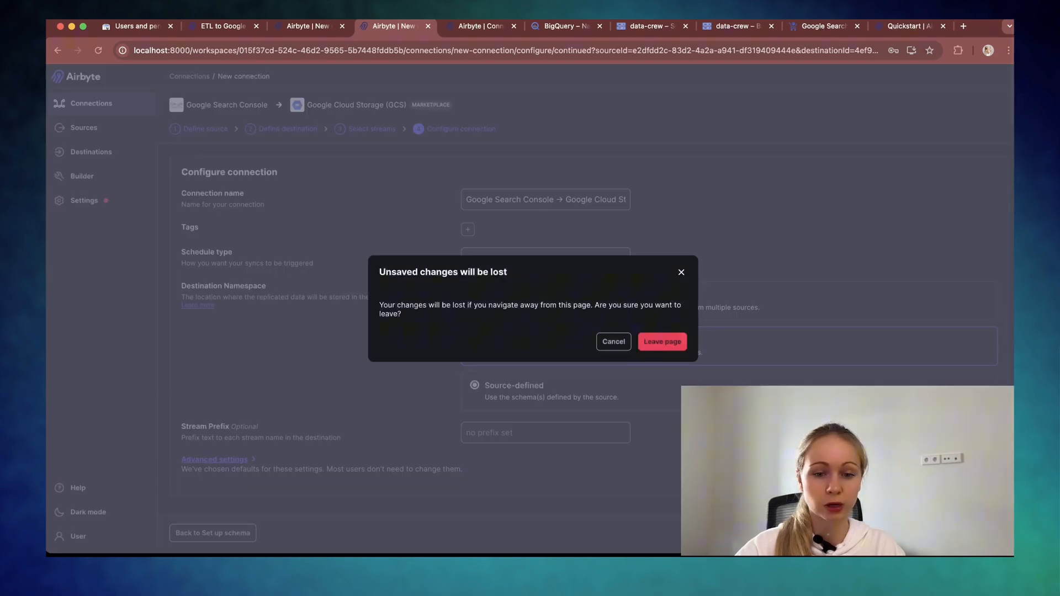
click(661, 341)
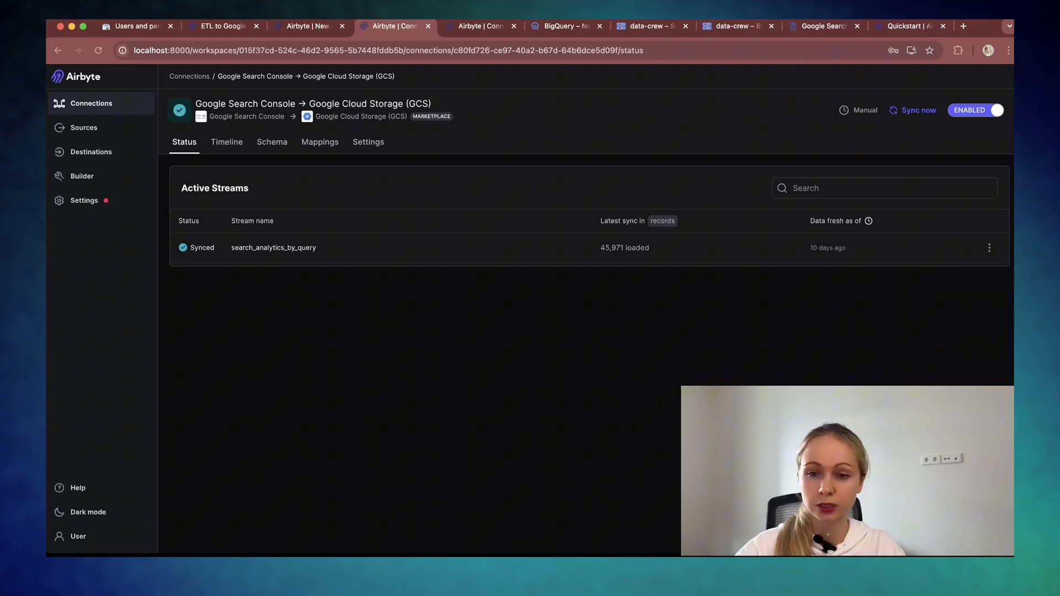
click(733, 25)
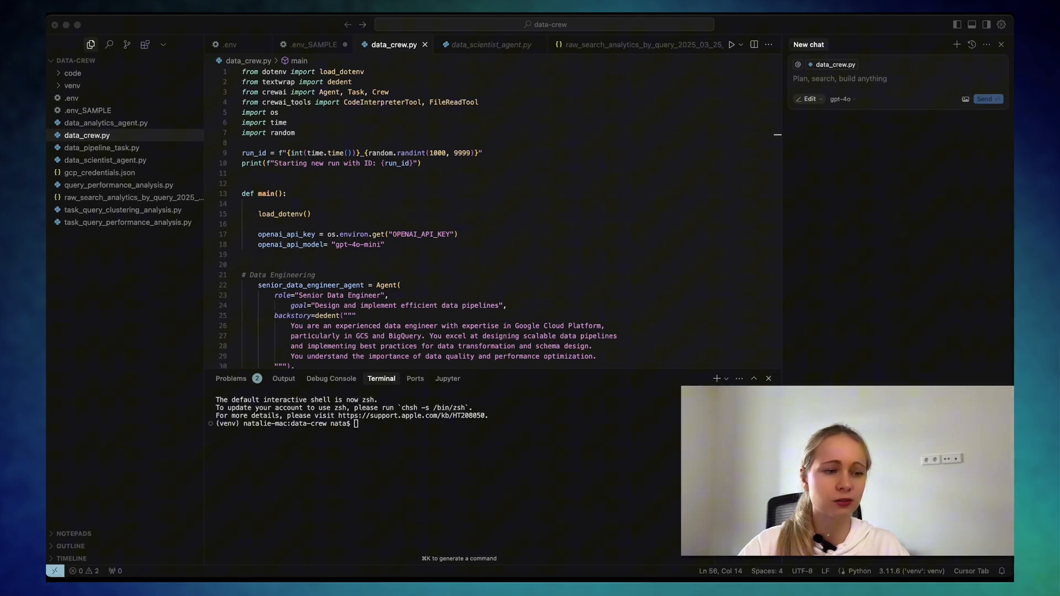
click(313, 44)
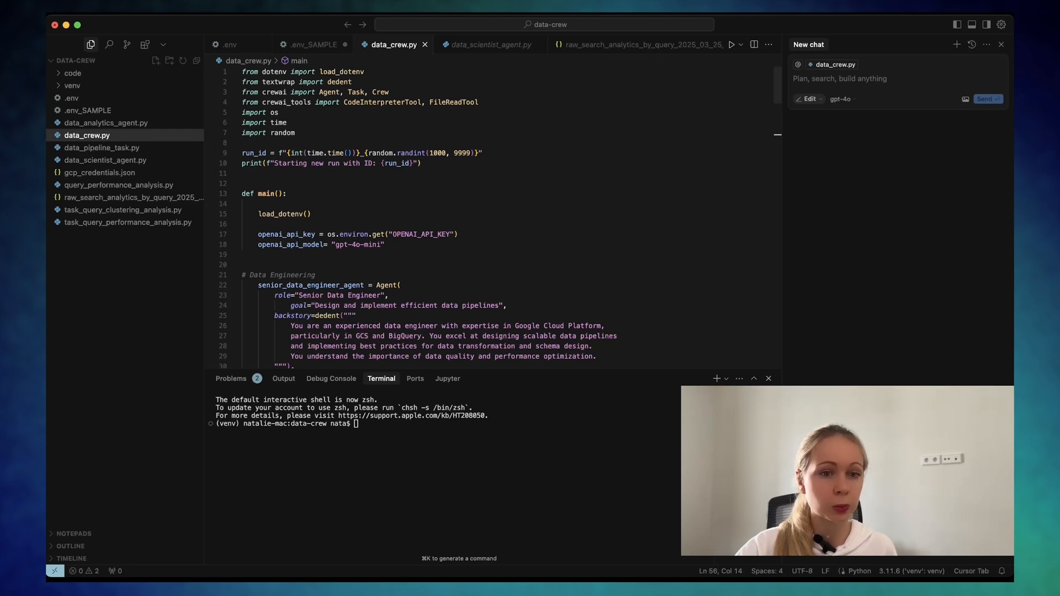
triple_click(315, 92)
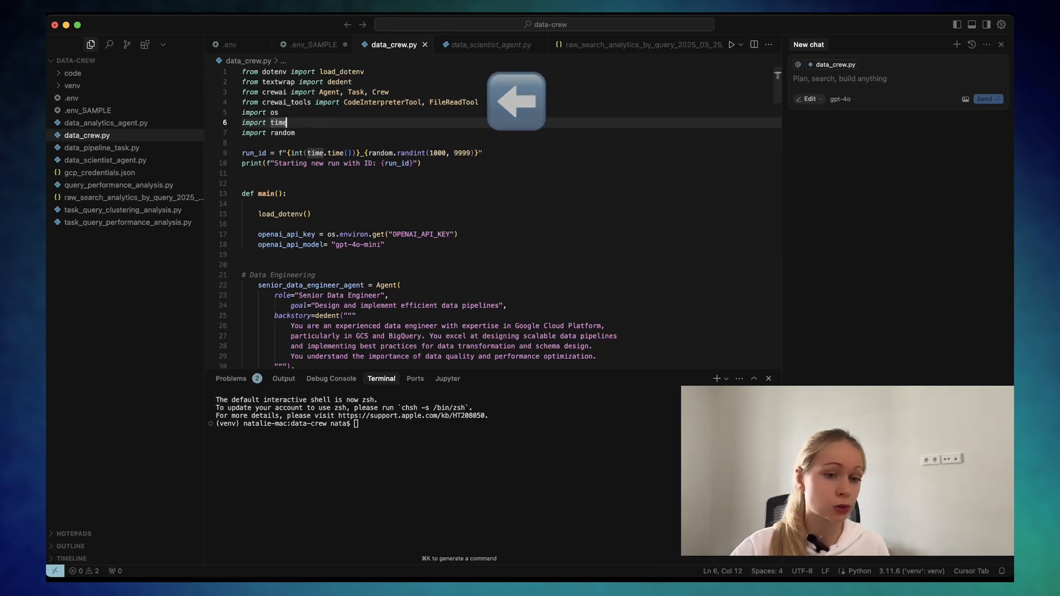
scroll(down, 3)
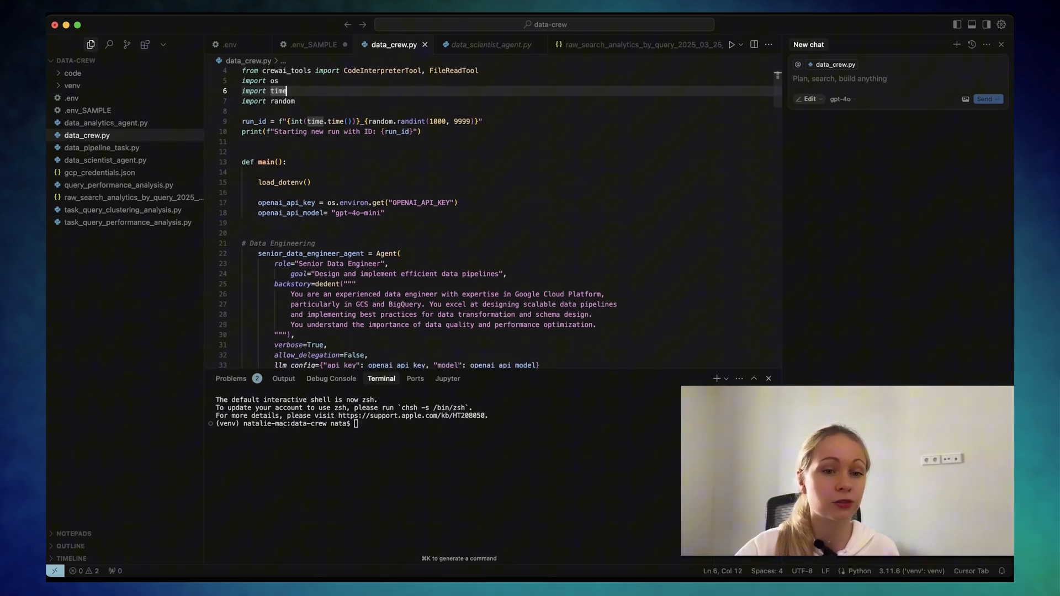
scroll(down, 3)
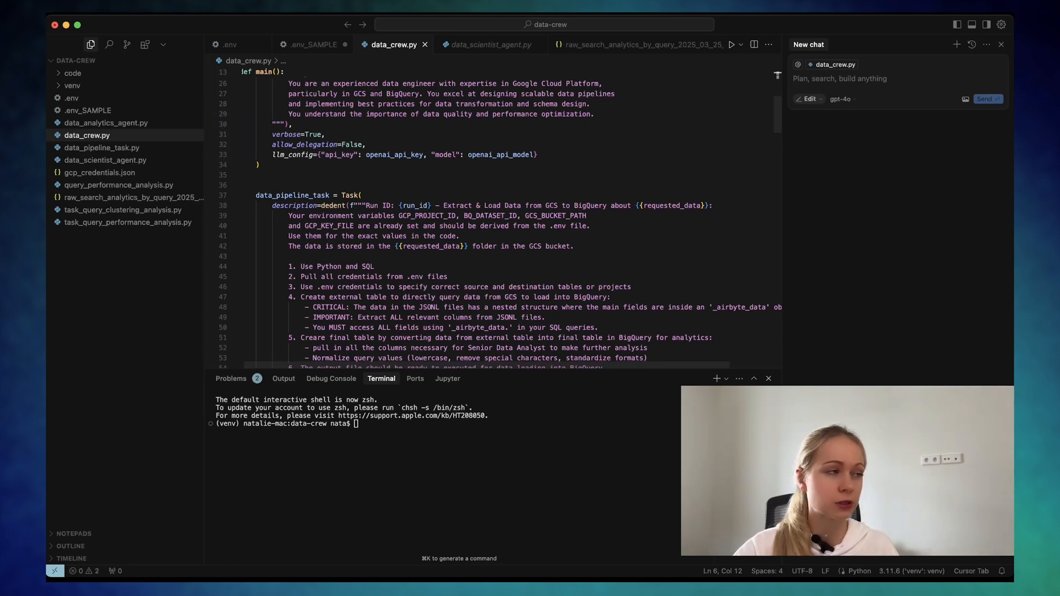
scroll(down, 3)
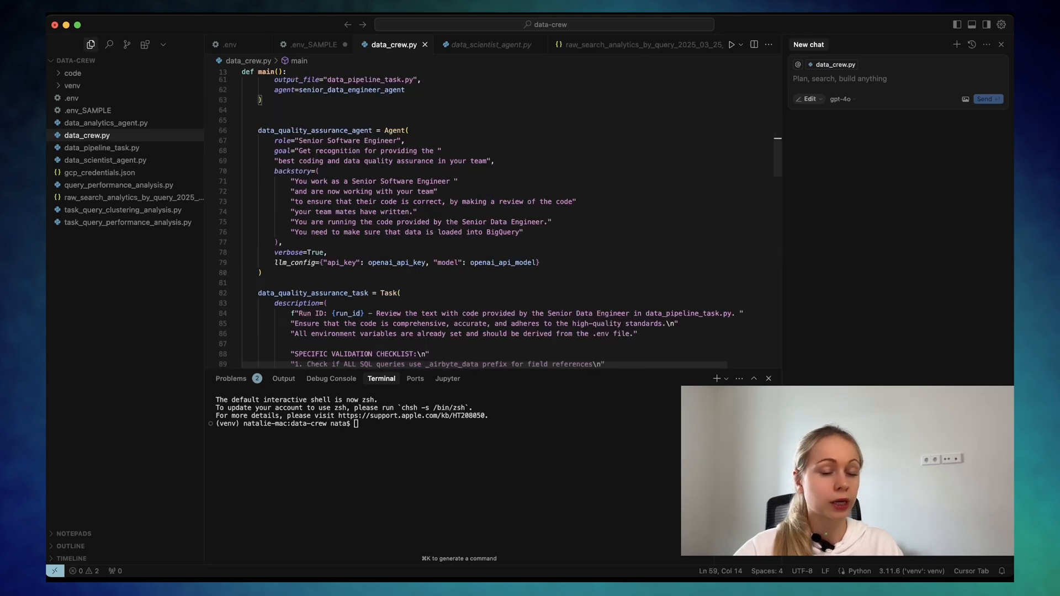
scroll(down, 3)
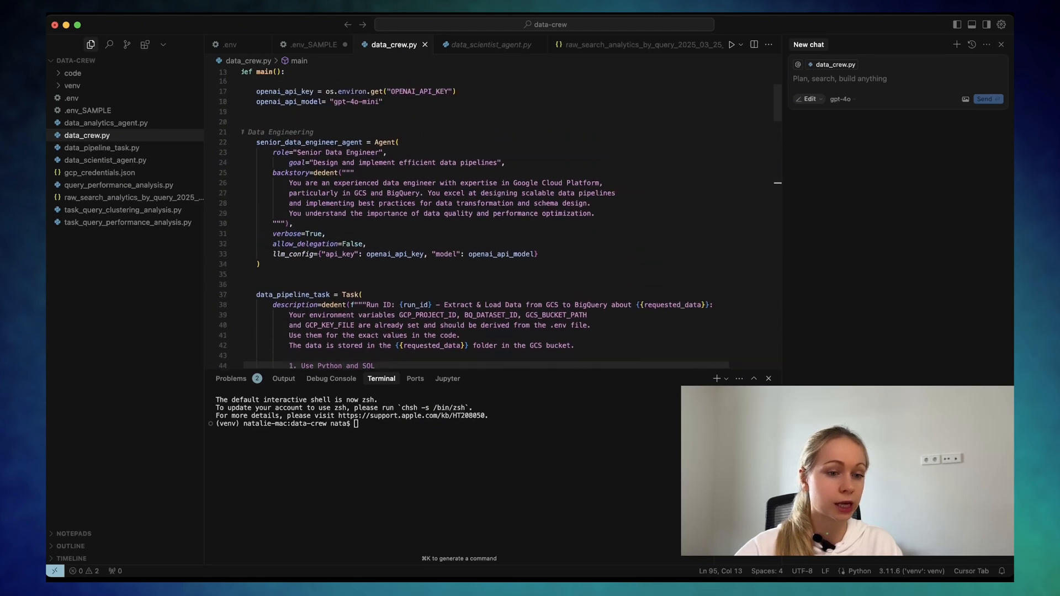
scroll(down, 3)
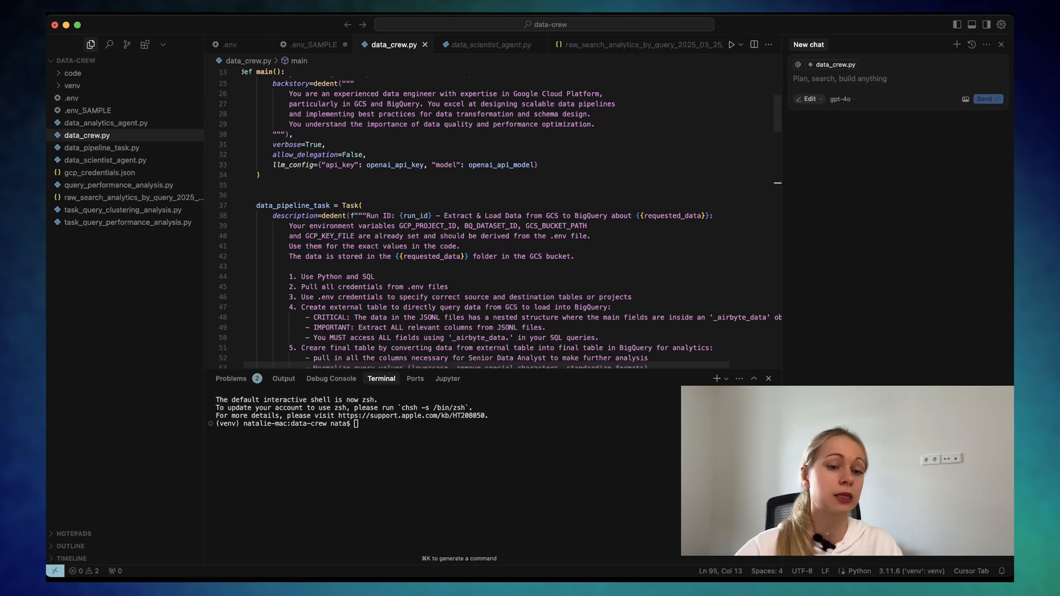
scroll(down, 3)
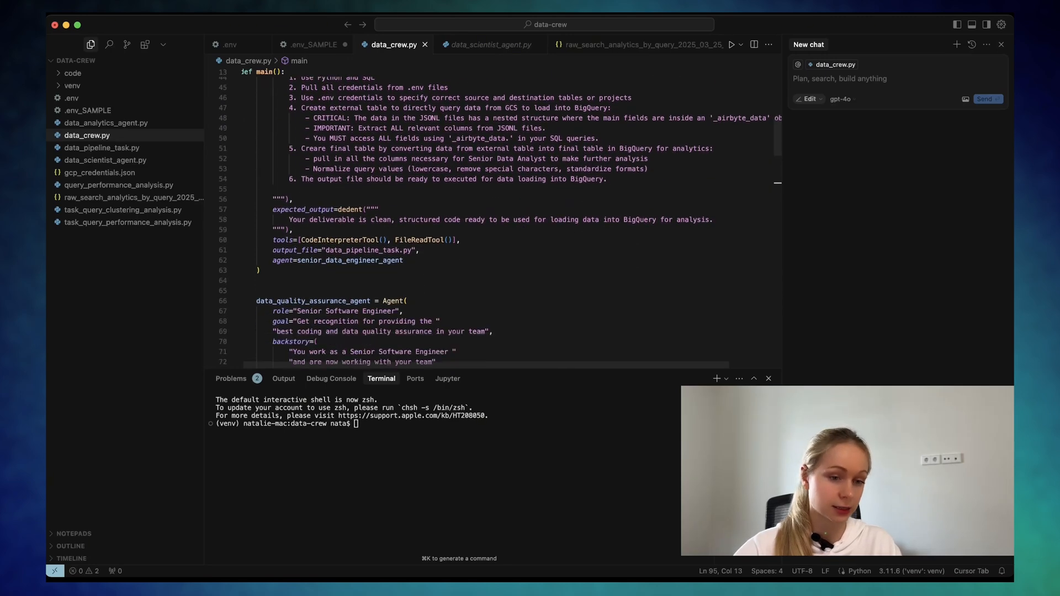
scroll(down, 3)
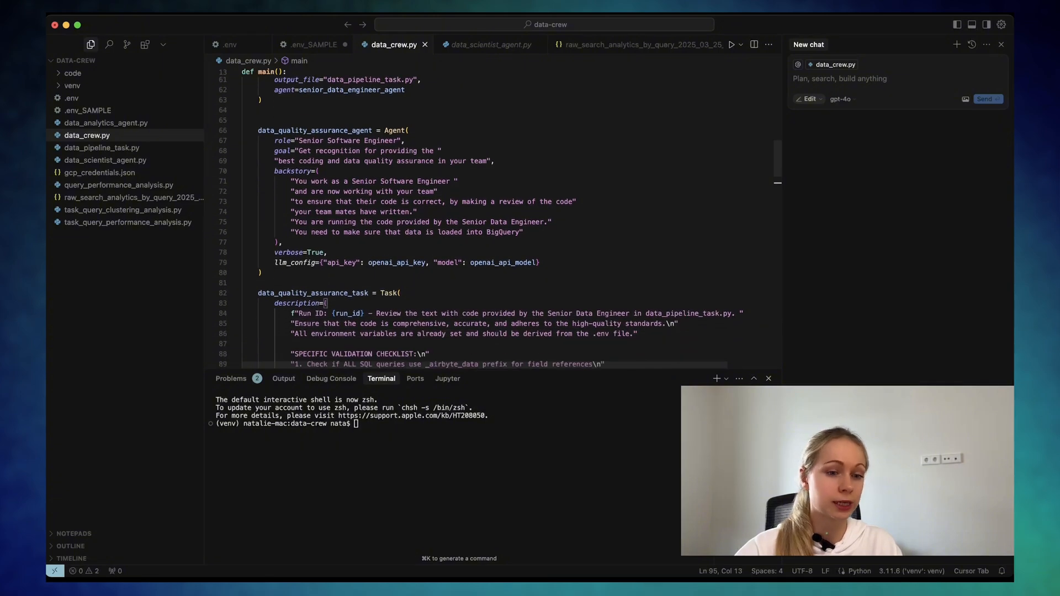
scroll(down, 3)
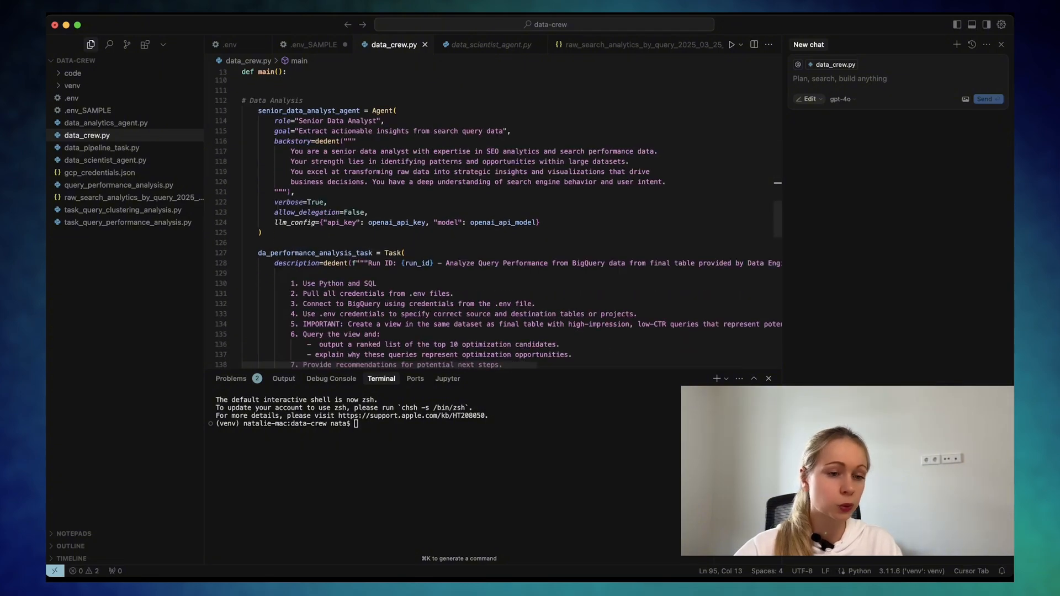
scroll(down, 3)
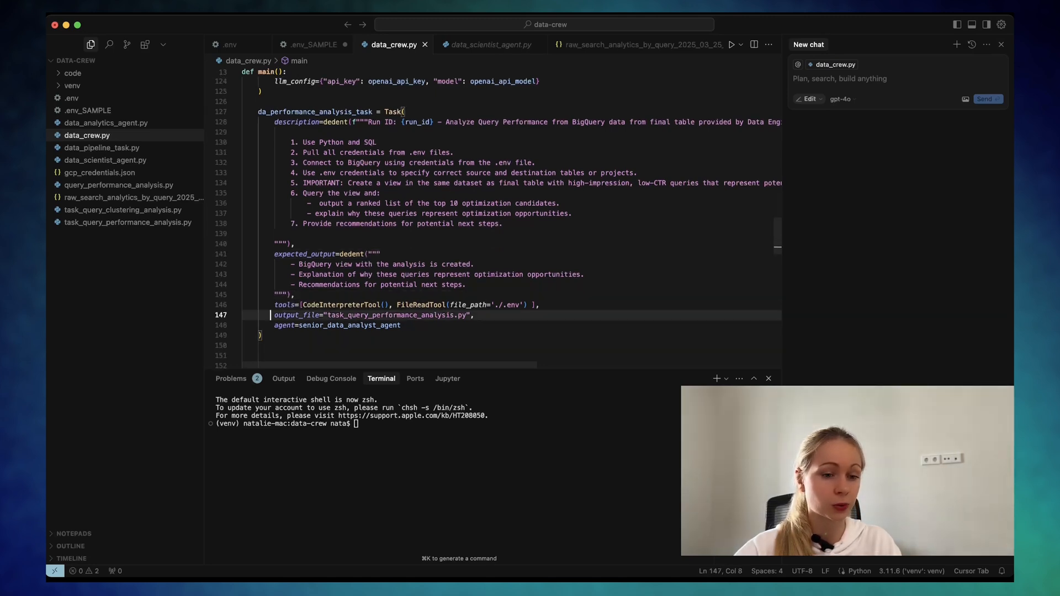
scroll(down, 3)
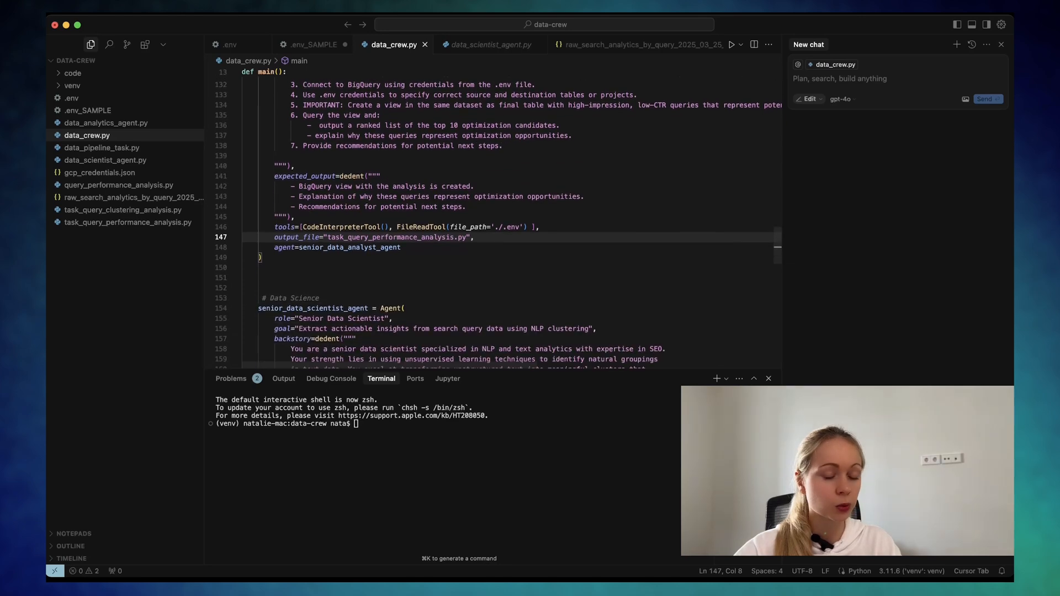
scroll(down, 3)
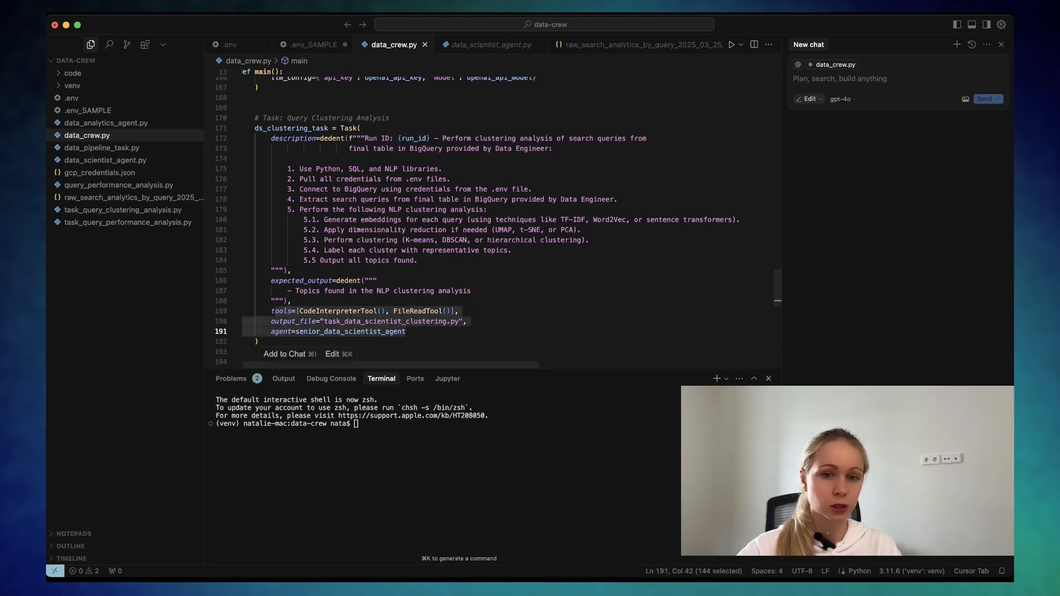
scroll(down, 3)
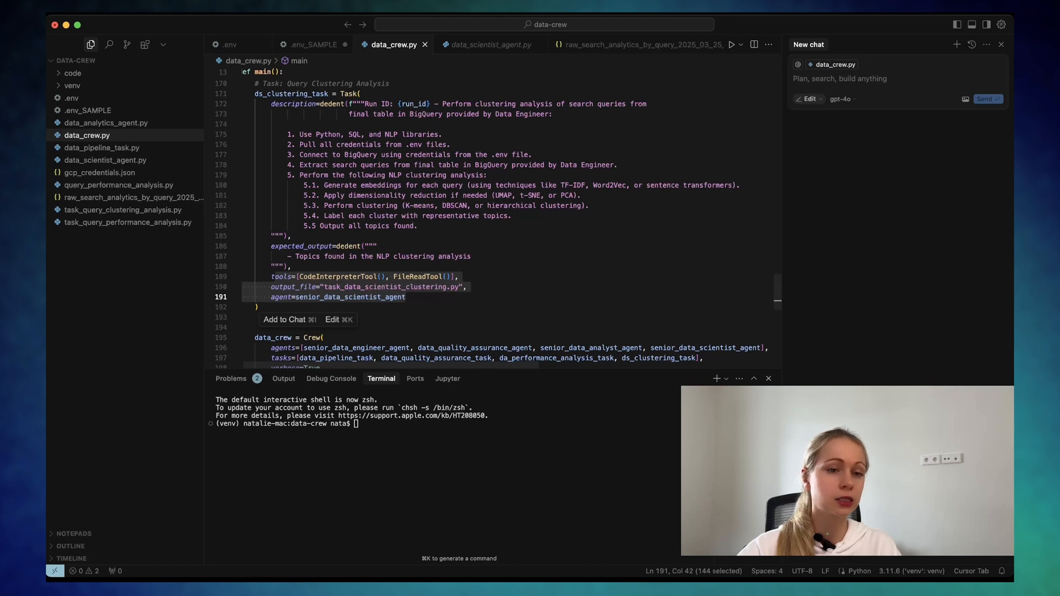
scroll(down, 3)
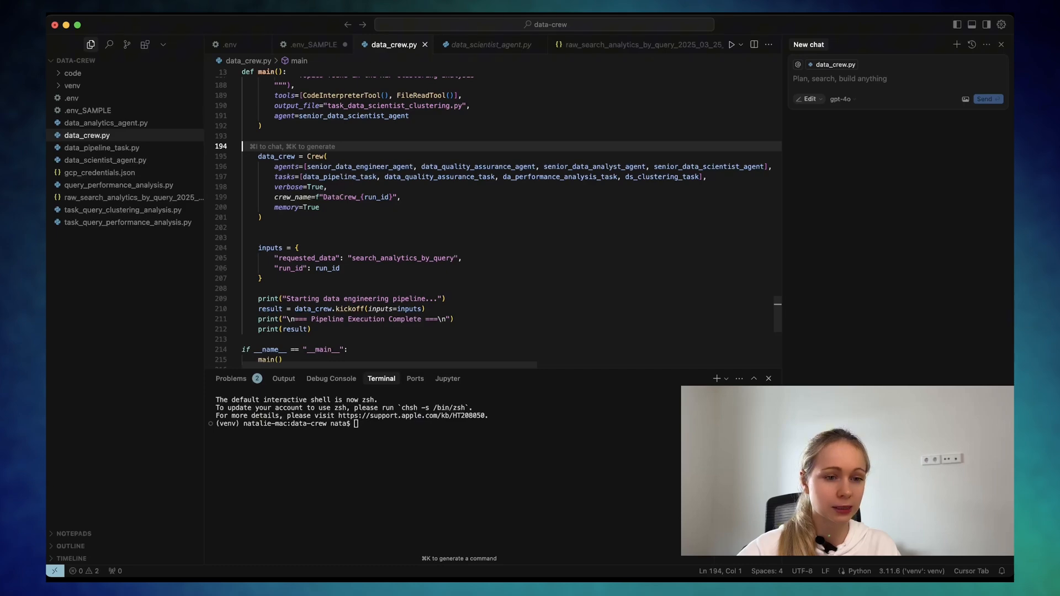
- Run python data_crew.py in the terminal to start the crew's agents
text(python data_crew.py)
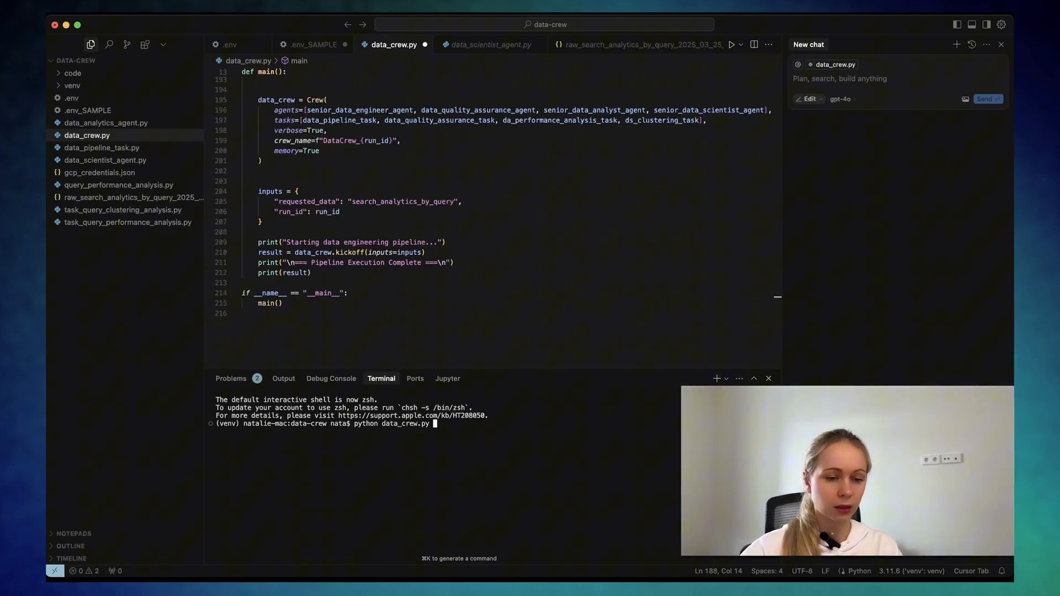
key(enter)
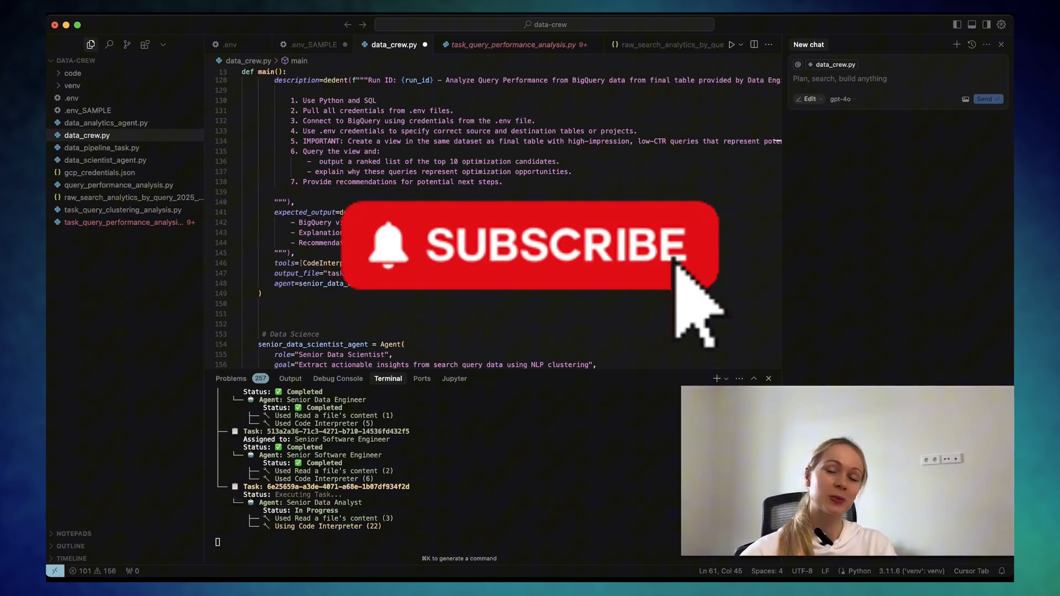
- Wait for Crew Execution Completed with five SEO topics, then bring up BigQuery
click(531, 245)
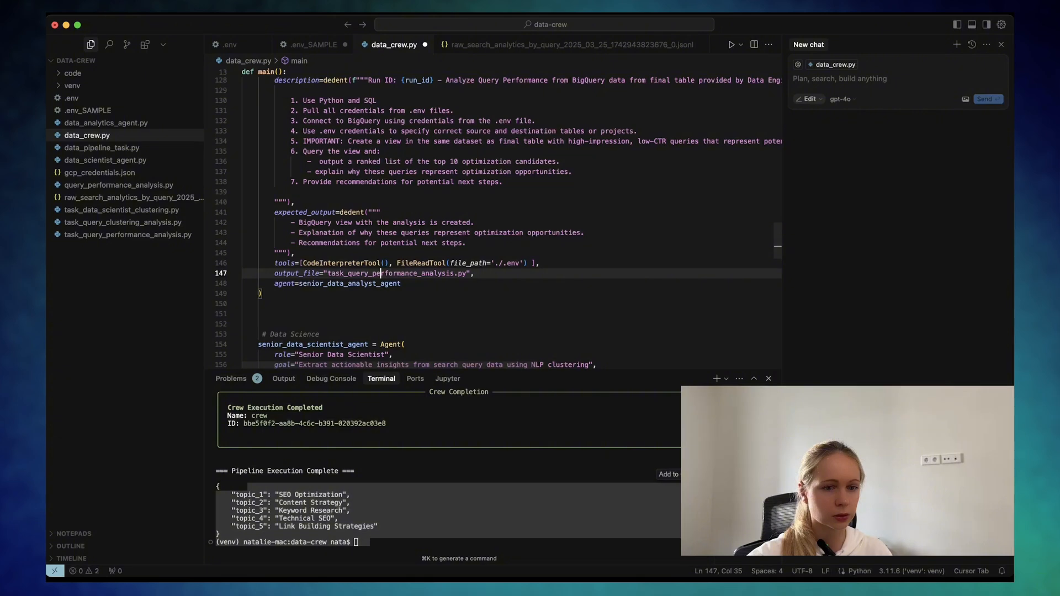
click(121, 210)
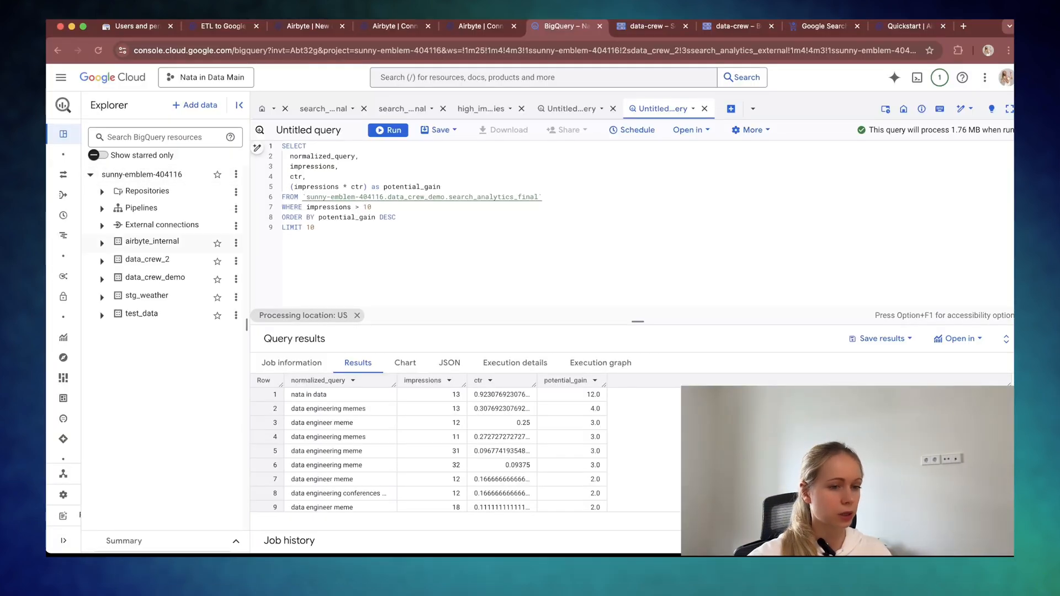
- Inspect search_analytics_ext's details and search_analytics_final's preview rows in data_crew_demo
click(102, 277)
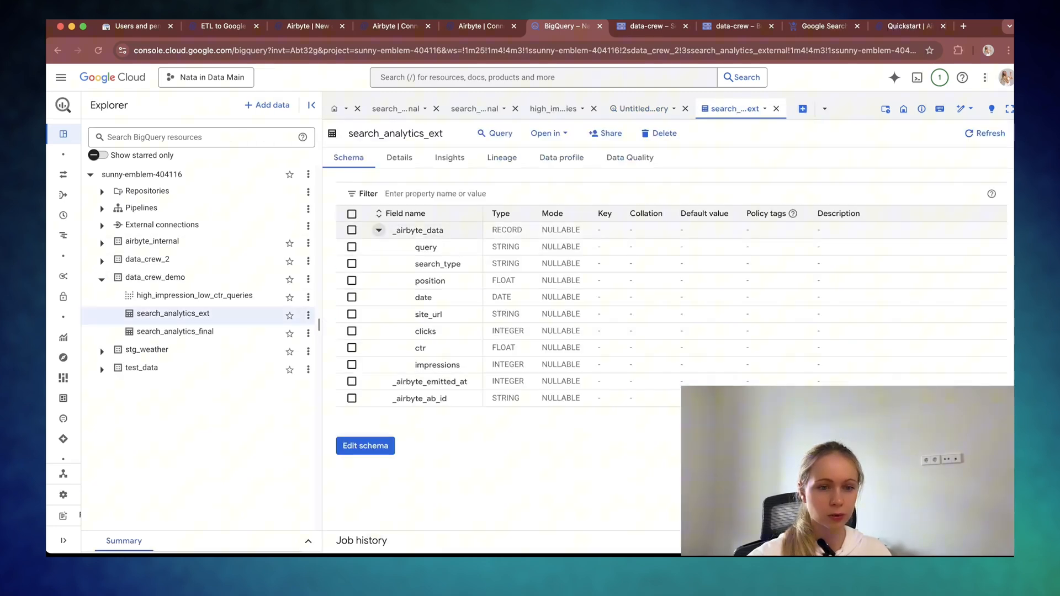
click(398, 158)
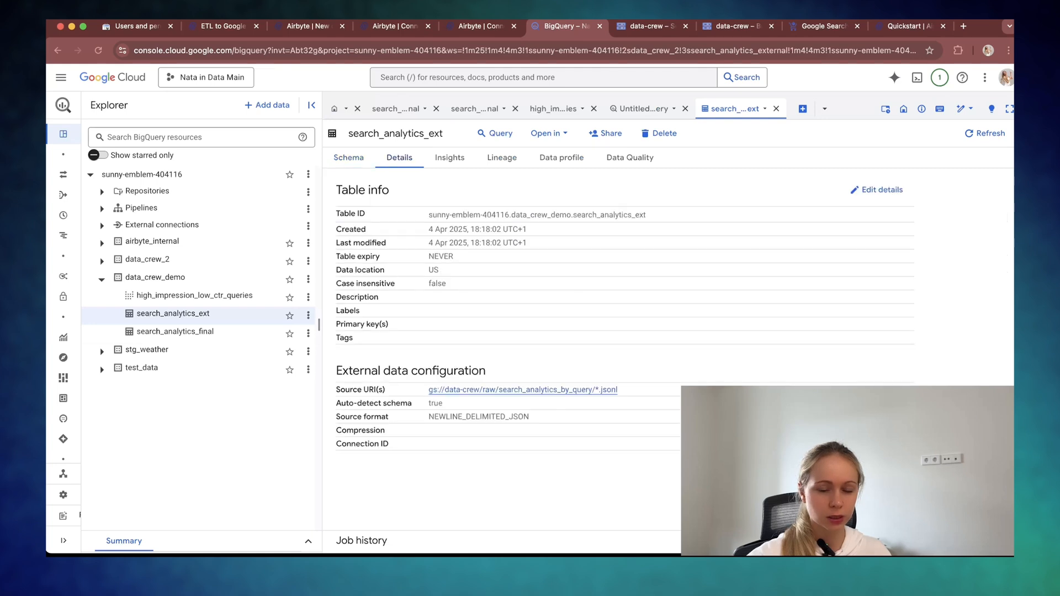
click(174, 332)
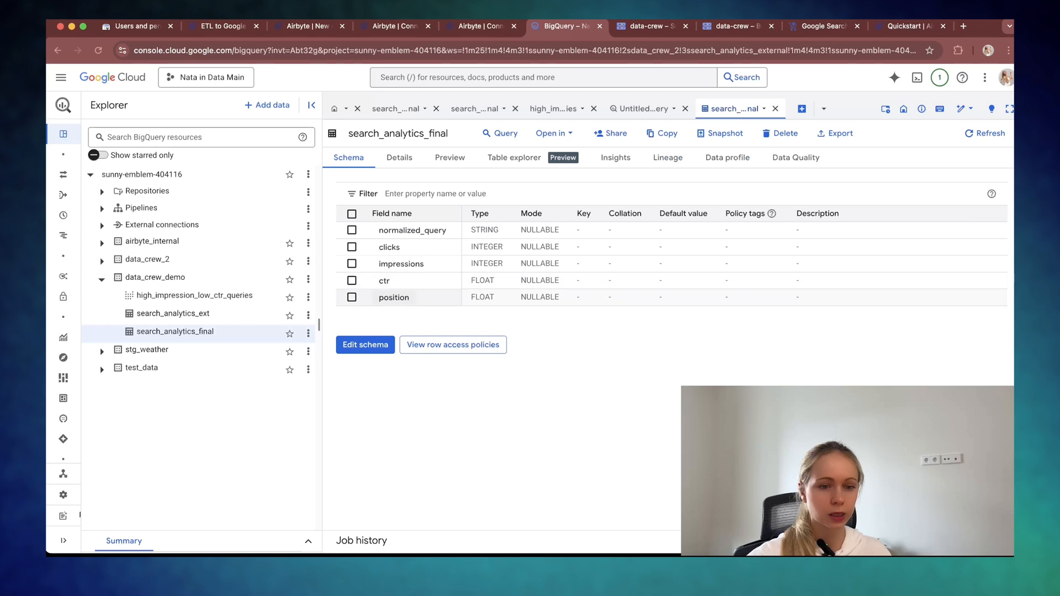
click(449, 158)
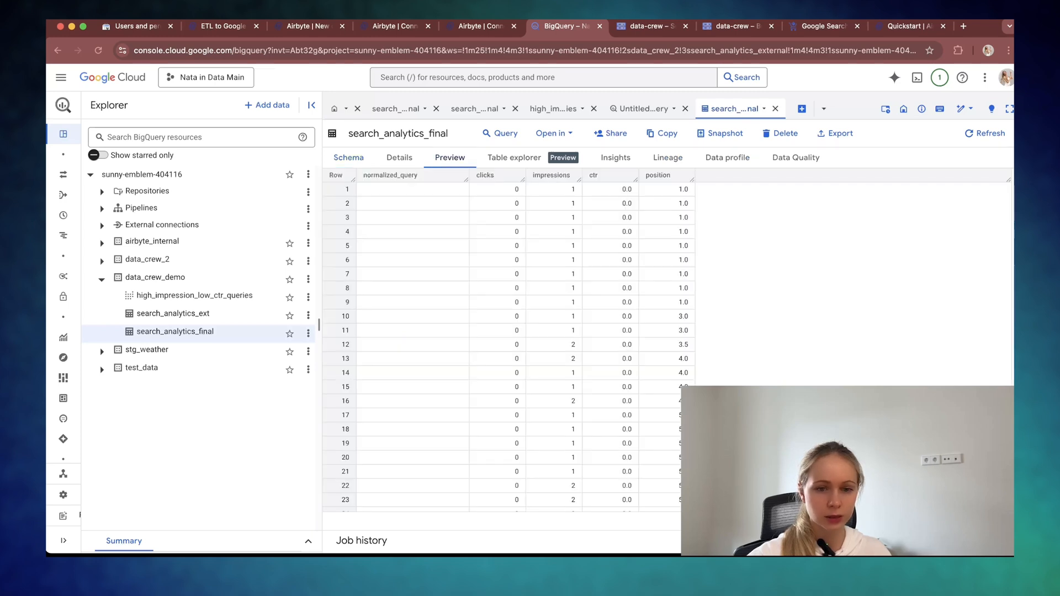
- Review the high_impression_low_ctr_queries view's definition and open its query in an editor
click(195, 296)
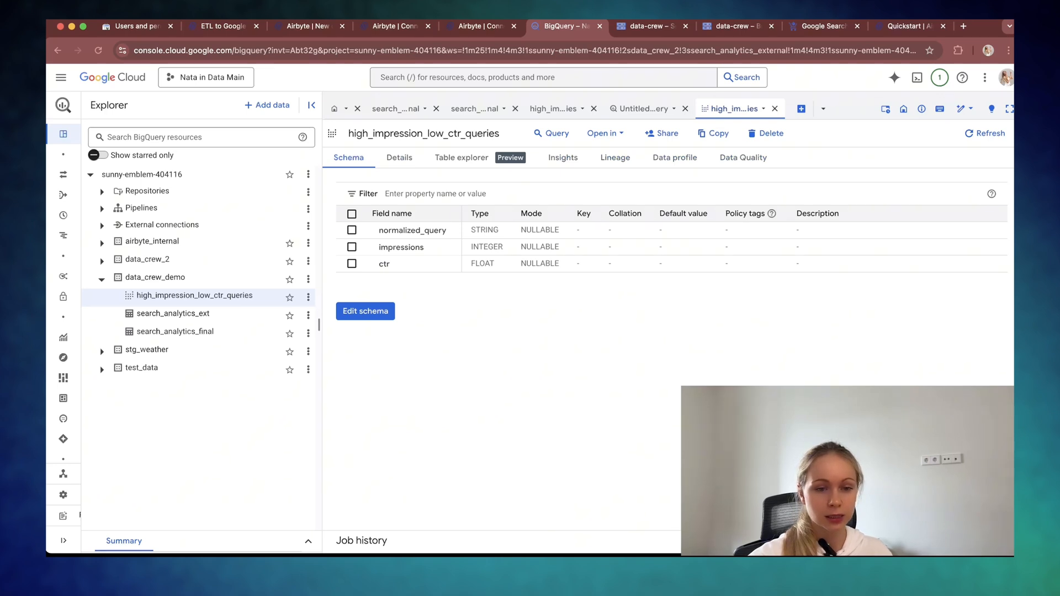
click(398, 158)
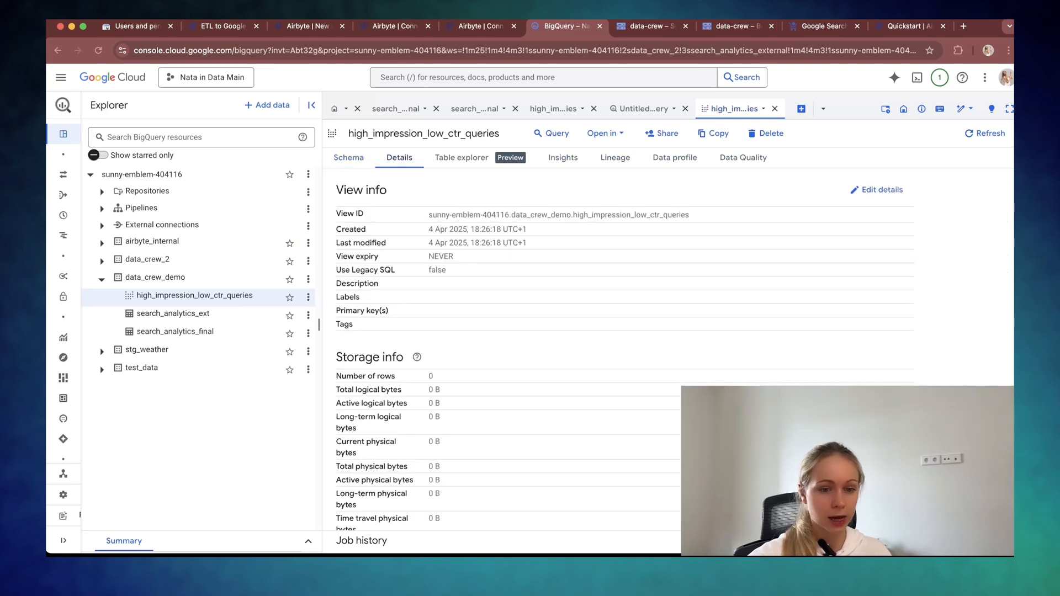
scroll(down, 3)
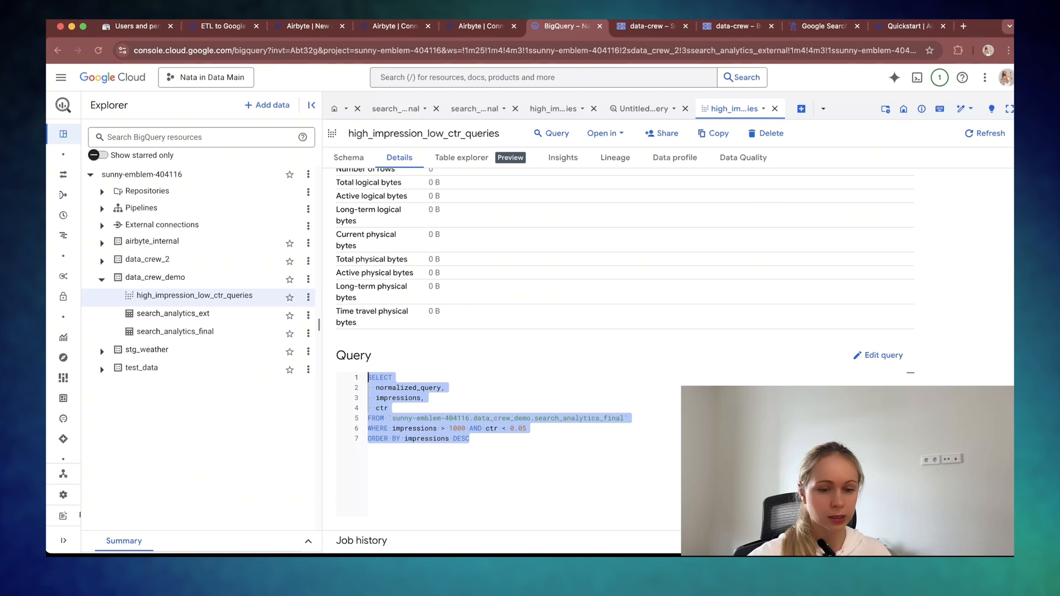
double_click(413, 428)
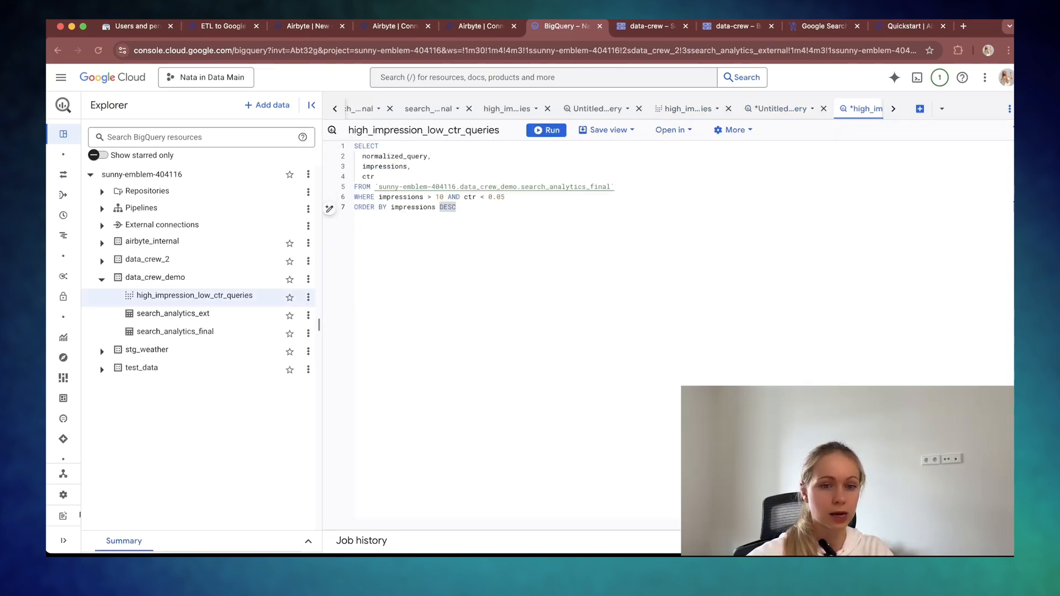
click(546, 129)
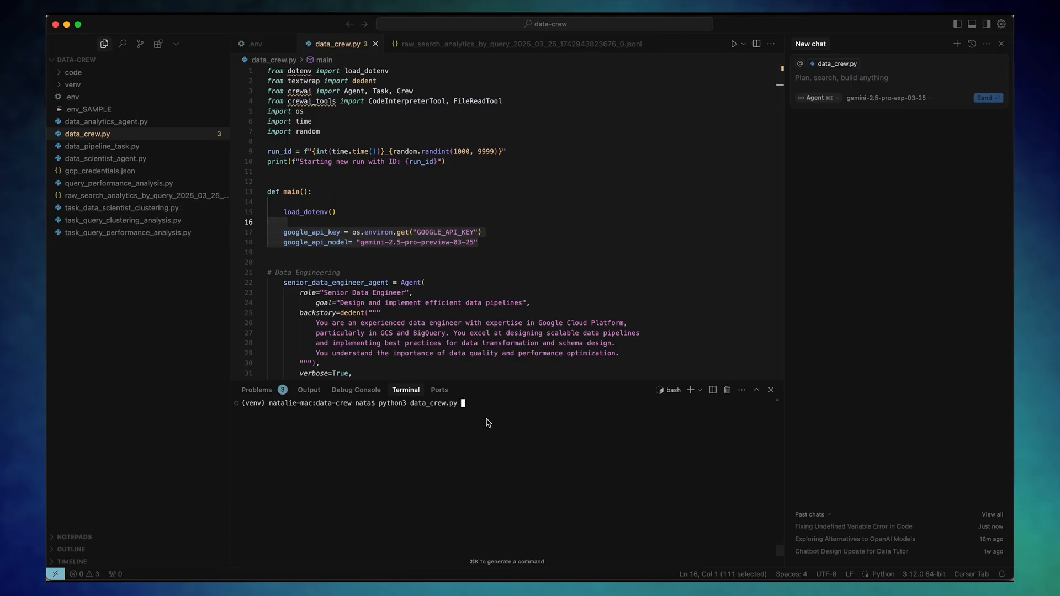
- Rerun python3 data_crew.py, then open task_query_clustering_analysis.py and task_data_scientist_clustering.py showing three topics
key(enter)
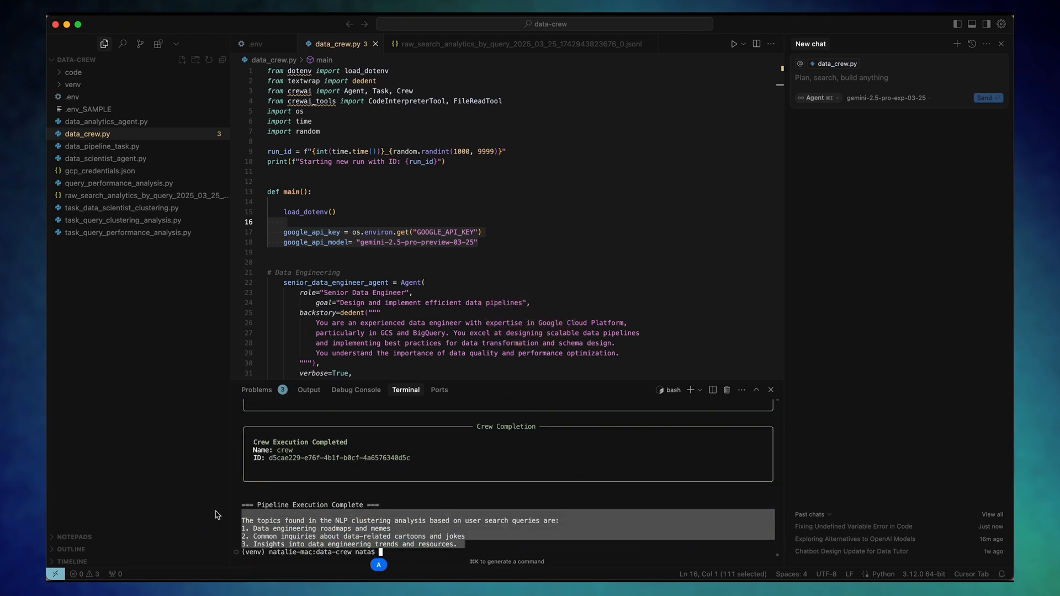
click(123, 220)
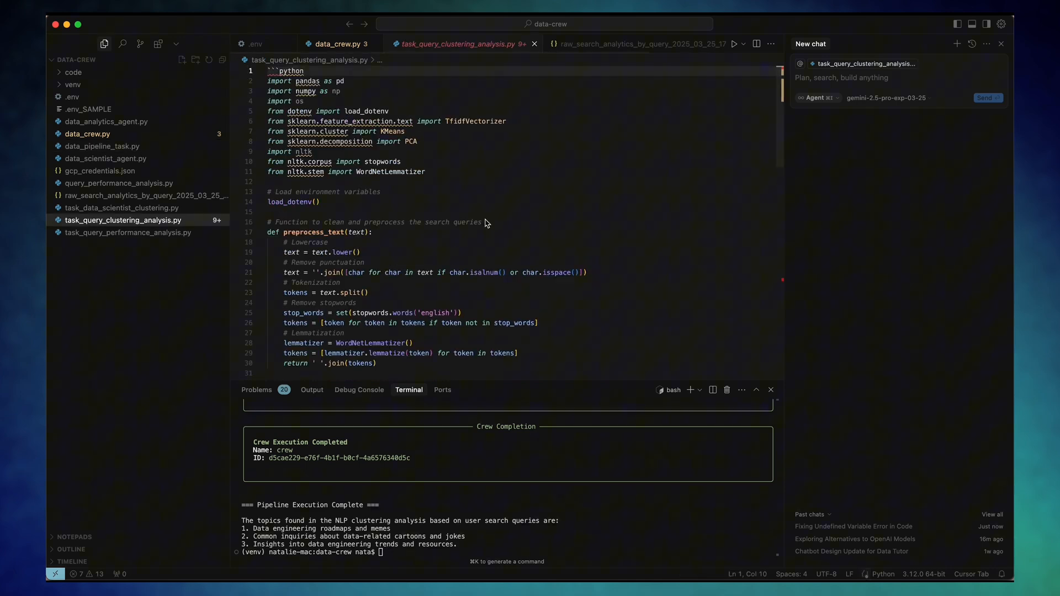
click(129, 232)
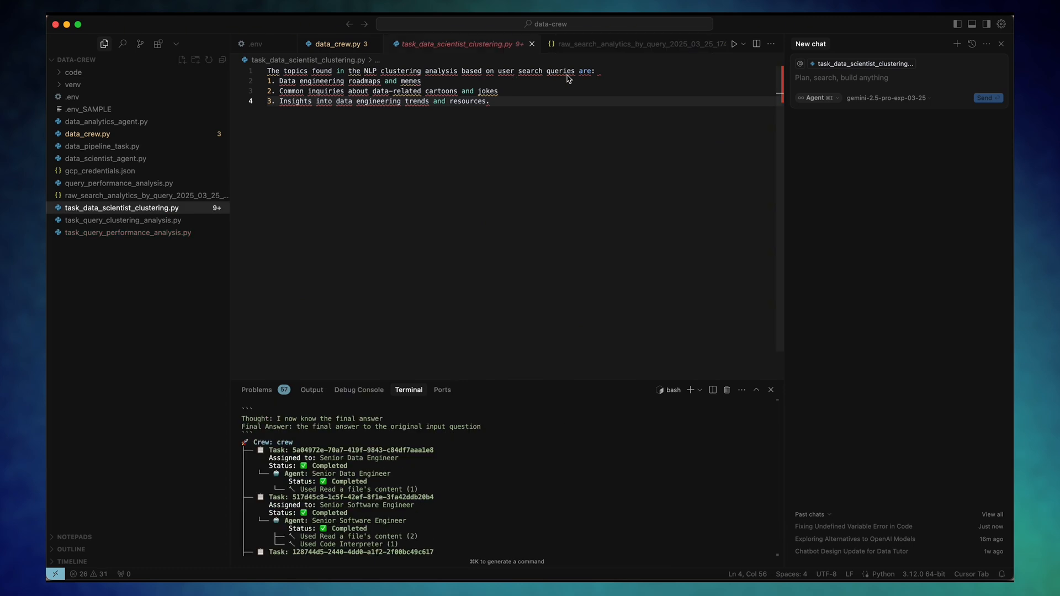
mouse_move(357, 110)
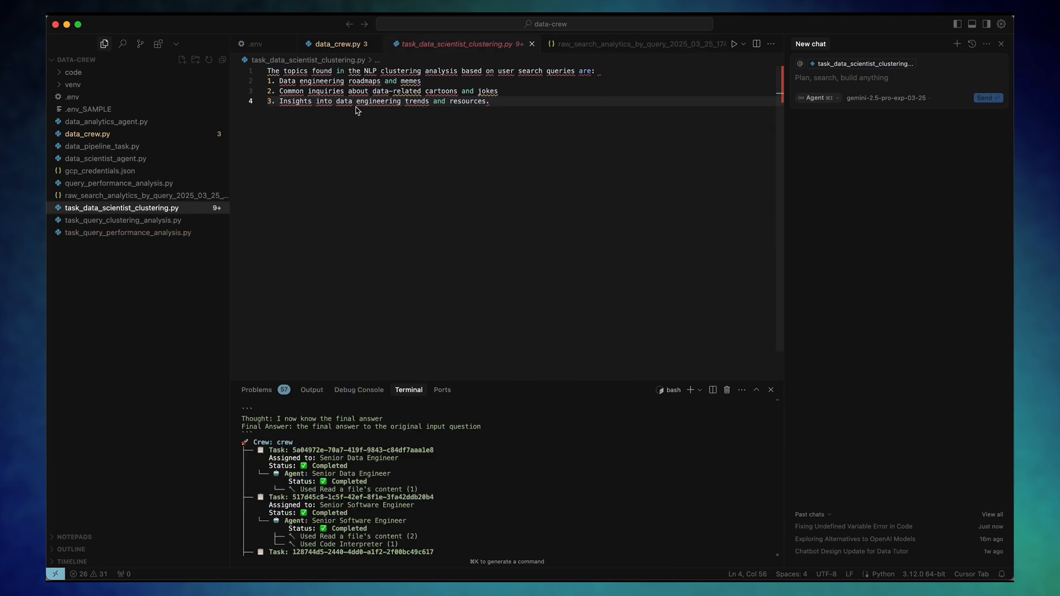